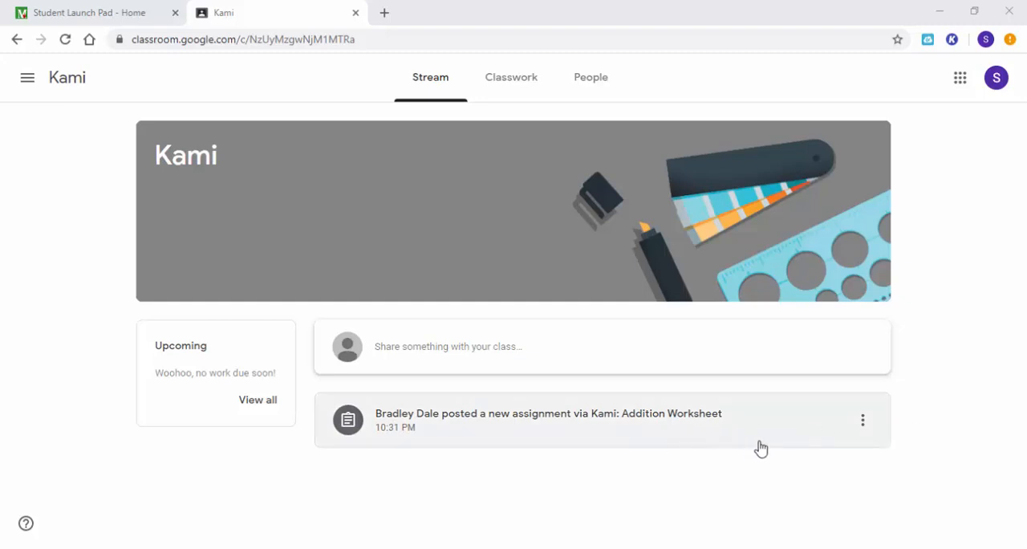
mouse_move(537, 129)
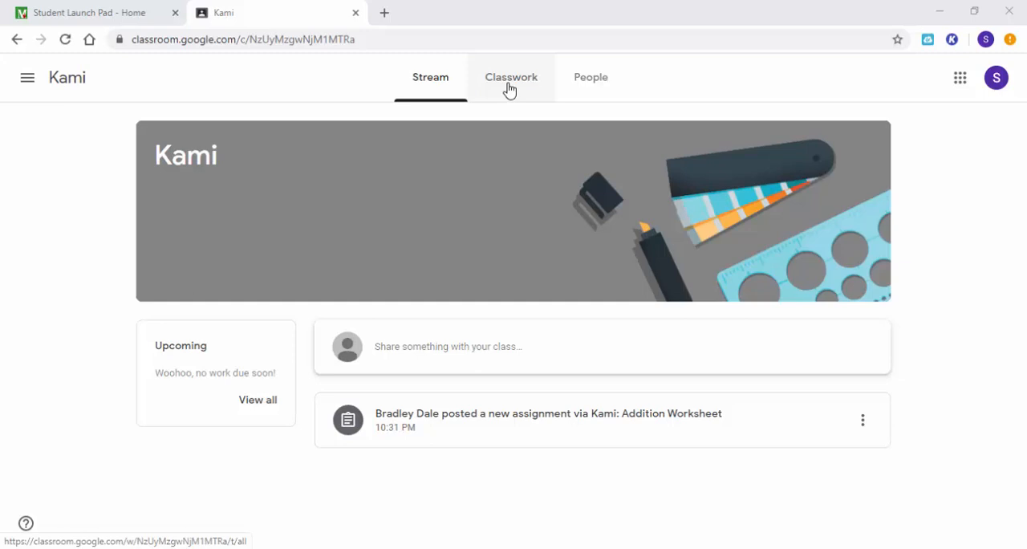
Expand the Addition Worksheet assignment on the class's Classwork page
left_click(511, 77)
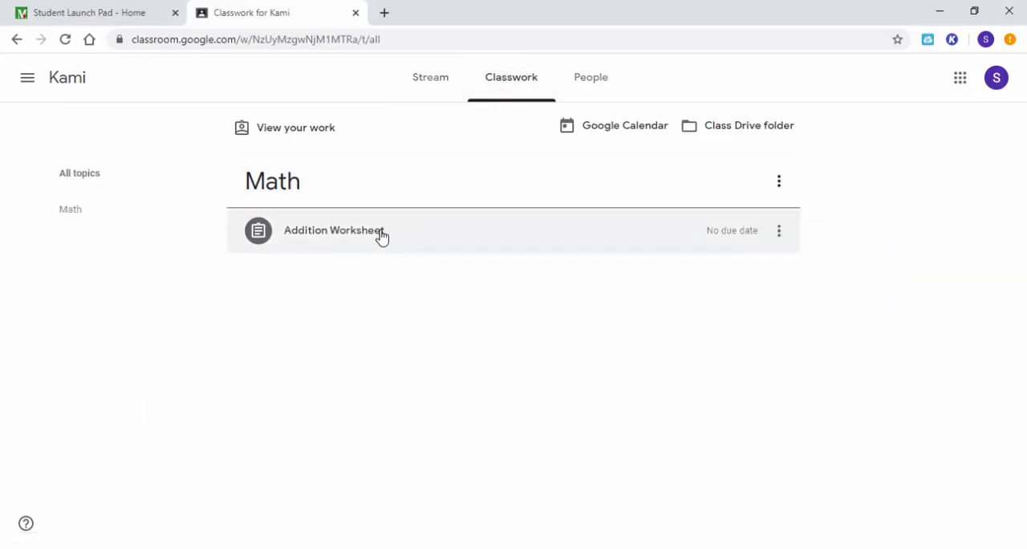
left_click(334, 231)
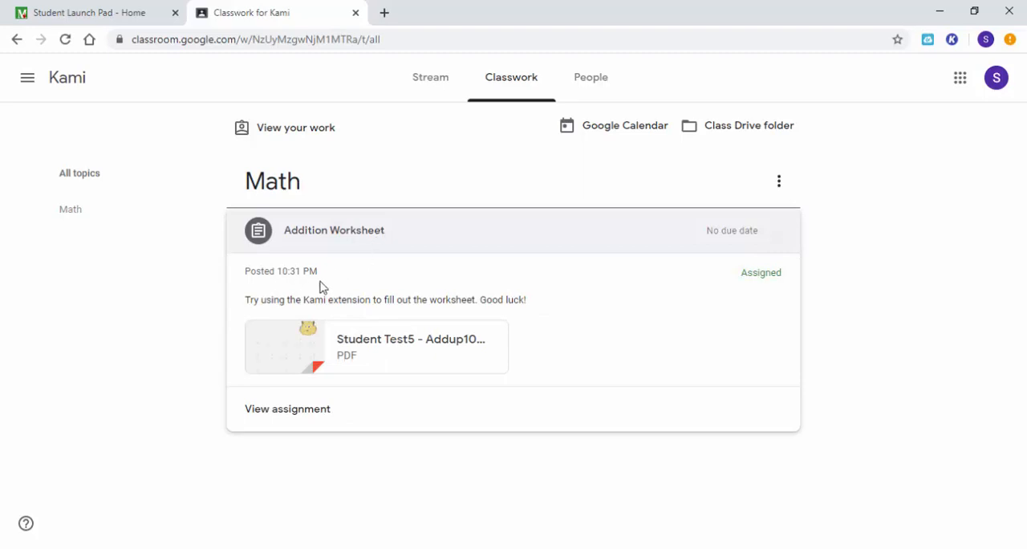
mouse_move(504, 298)
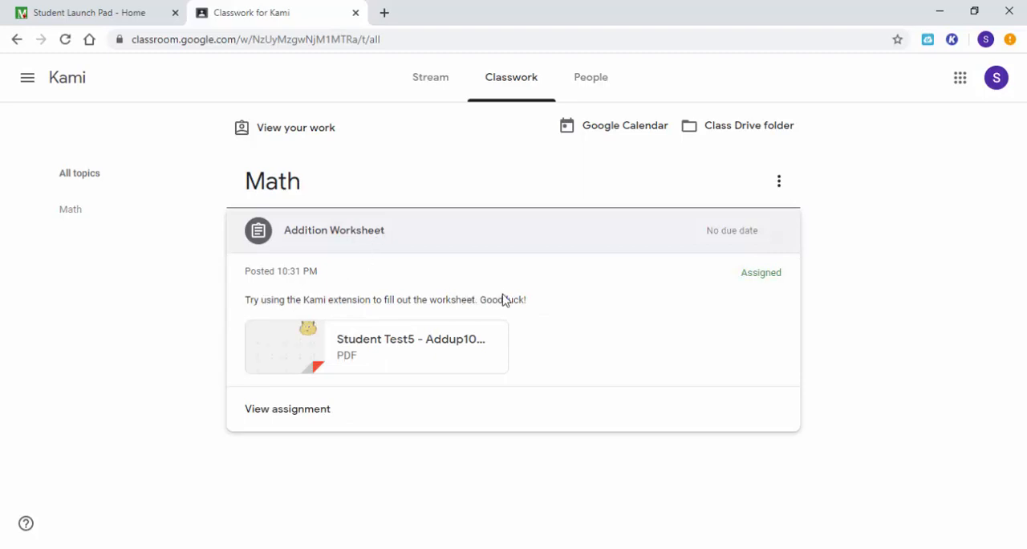
mouse_move(439, 337)
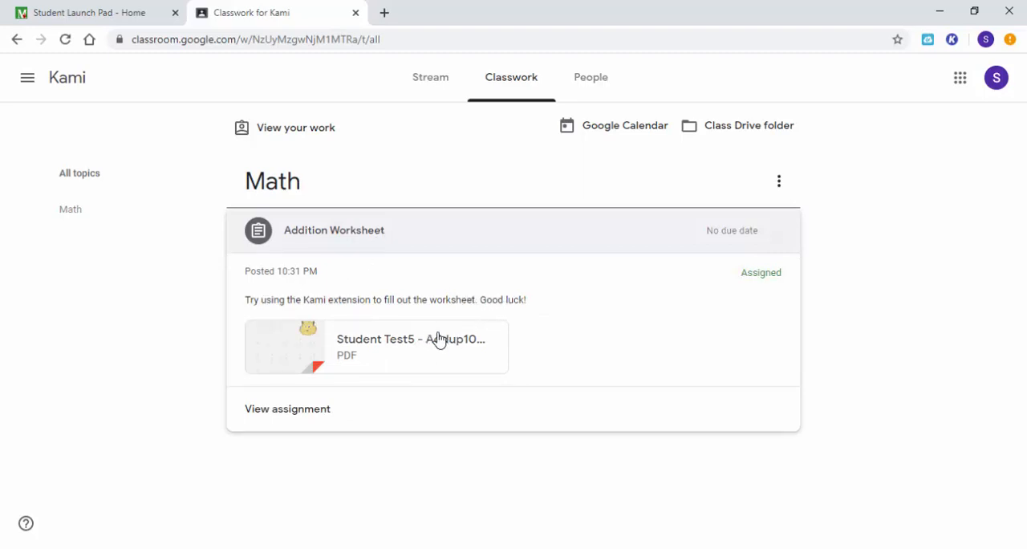
mouse_move(424, 353)
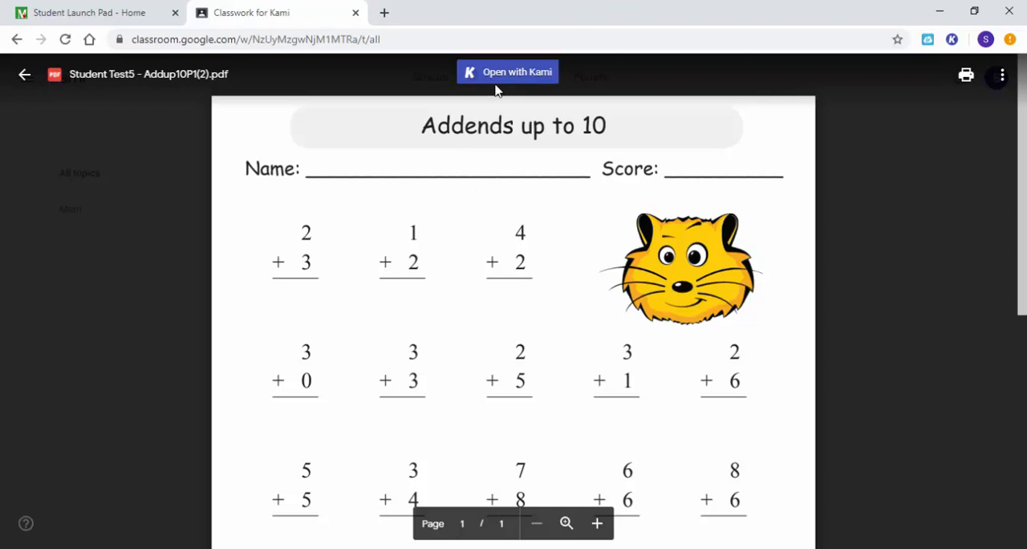
mouse_move(918, 71)
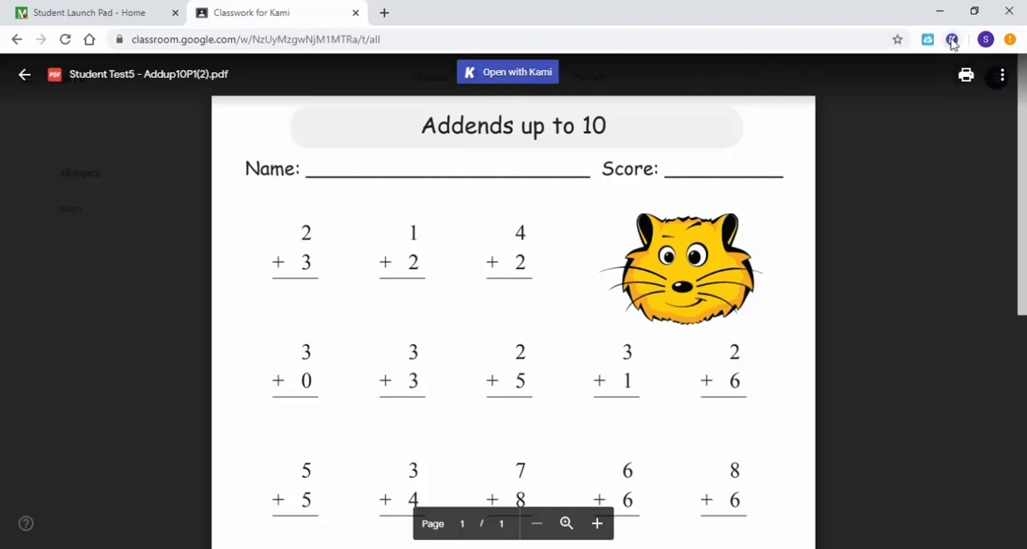
mouse_move(507, 71)
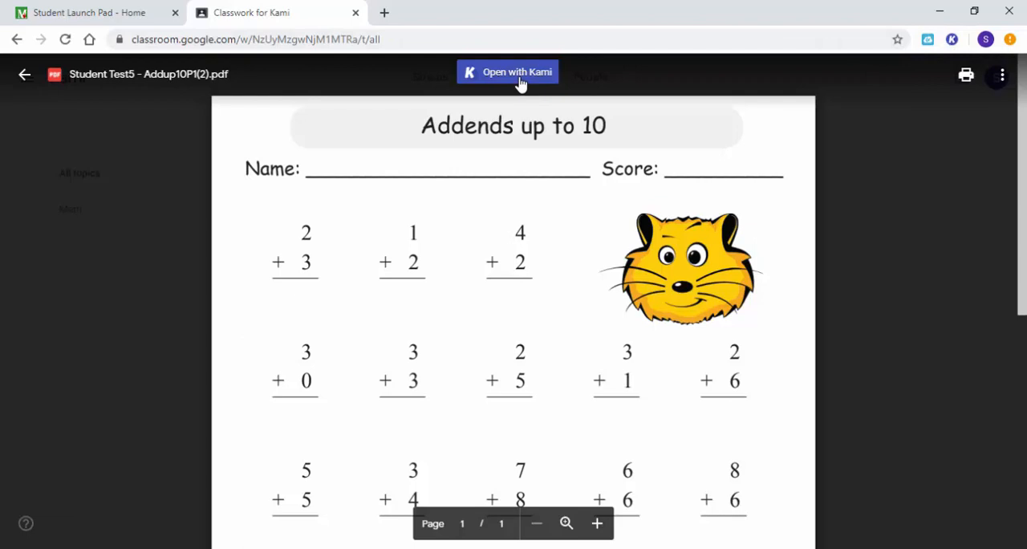
Send the attached addition worksheet PDF to Kami from the preview
left_click(507, 71)
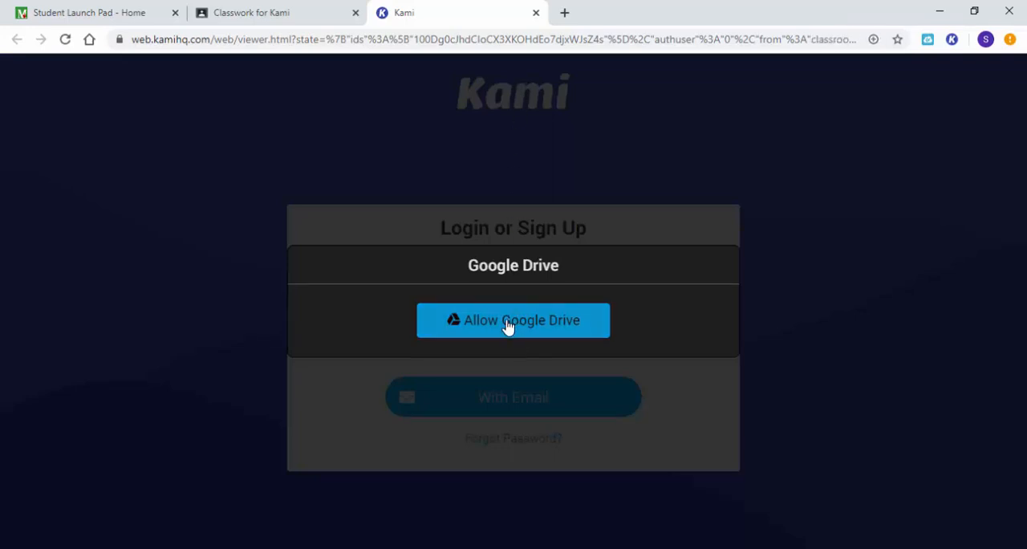
Authorize Kami's Google Drive access with the student account, accepting all permissions
left_click(514, 321)
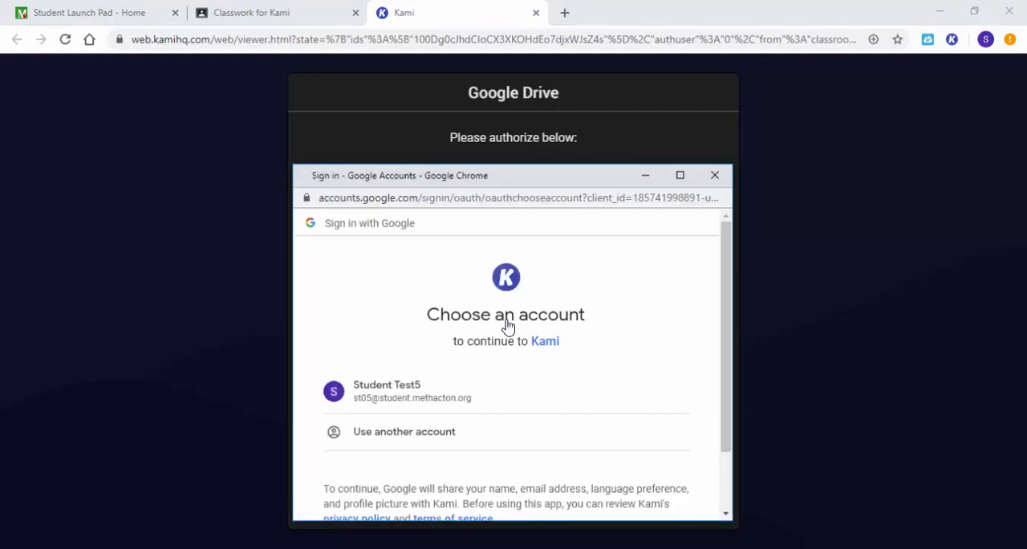
scroll("down", 3)
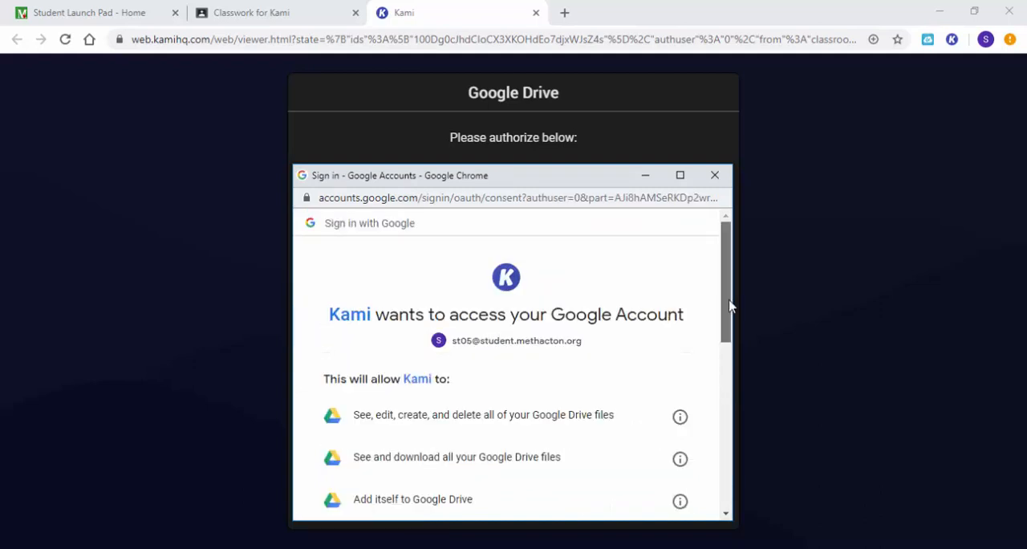
scroll("down", 3)
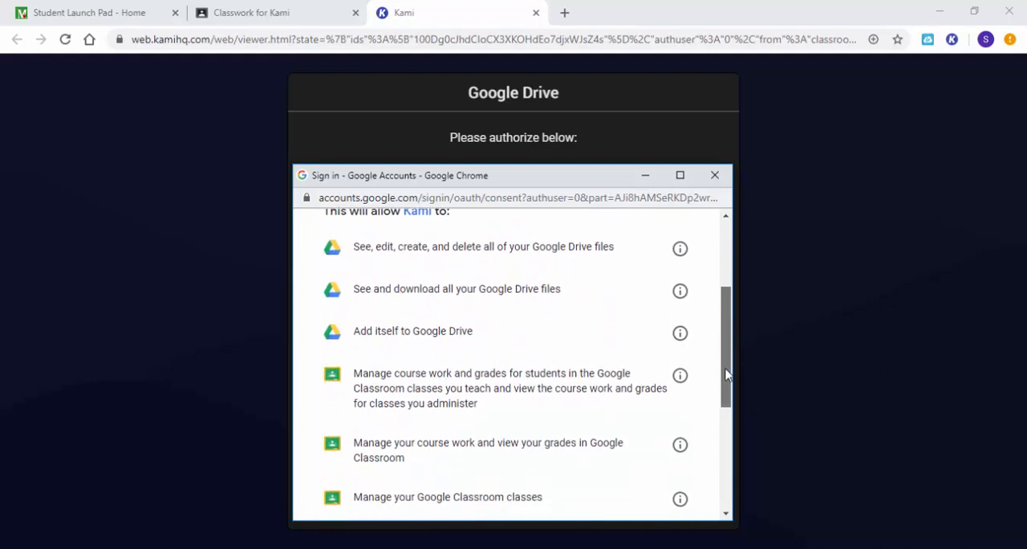
scroll("down", 3)
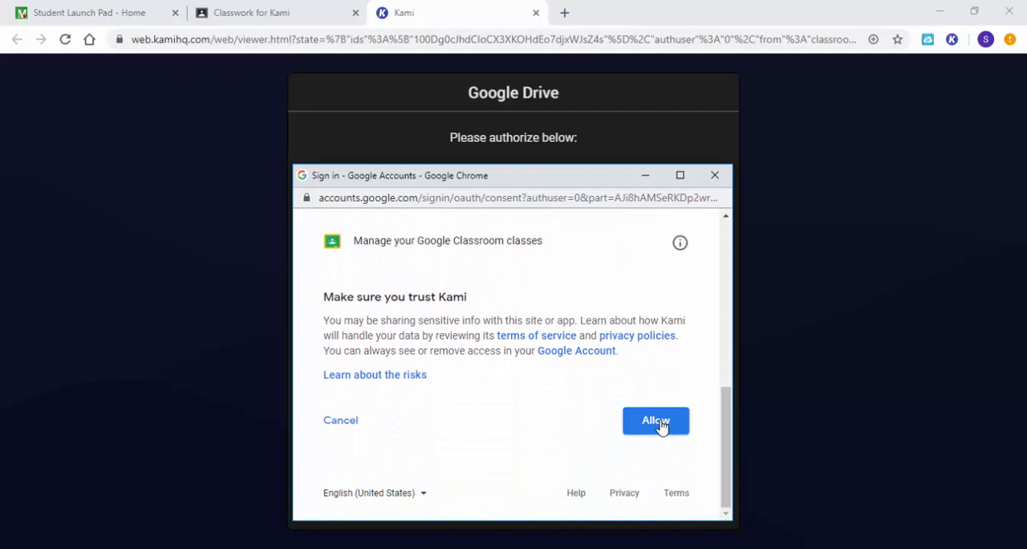
left_click(655, 420)
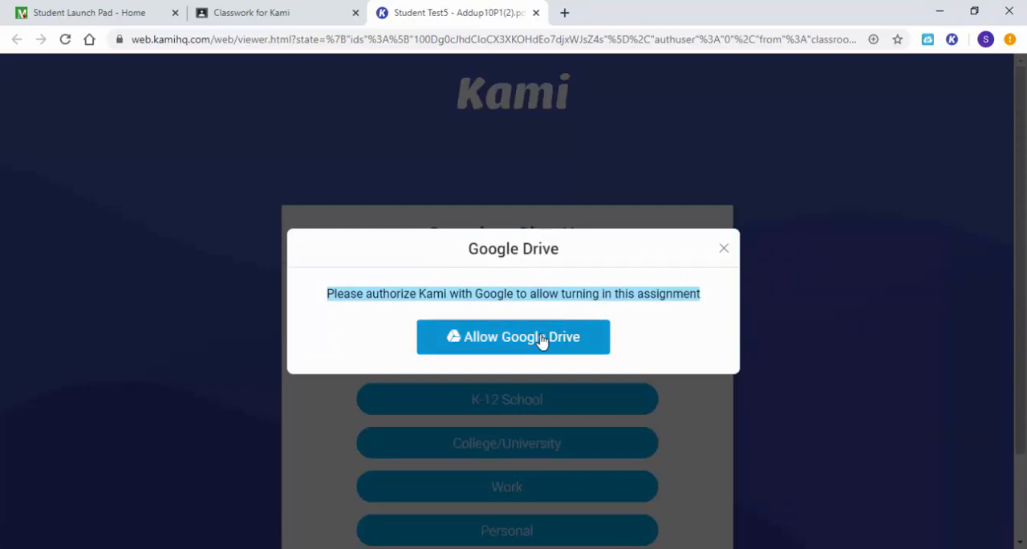
Grant Kami's turn-in authorization using the student's school account
left_click(514, 337)
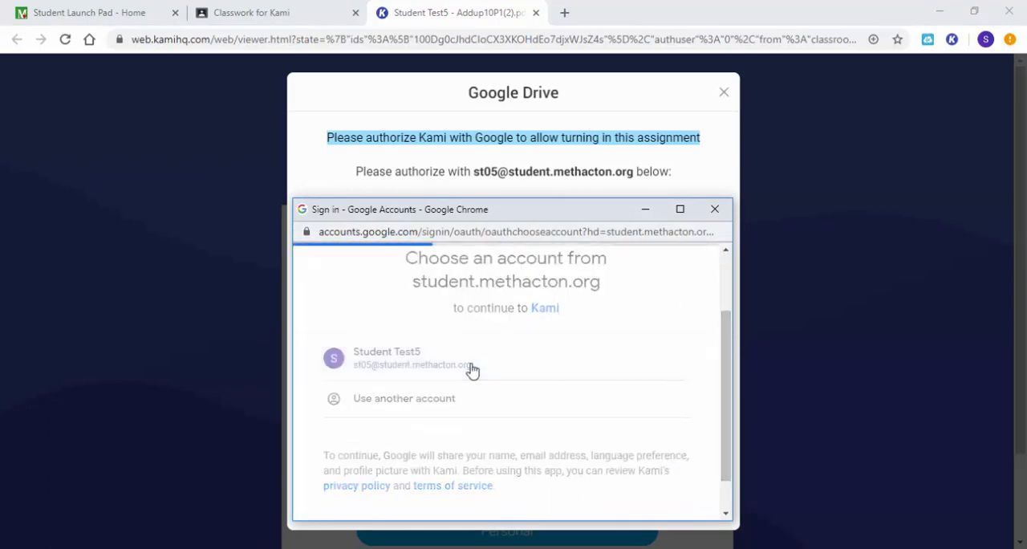
left_click(385, 356)
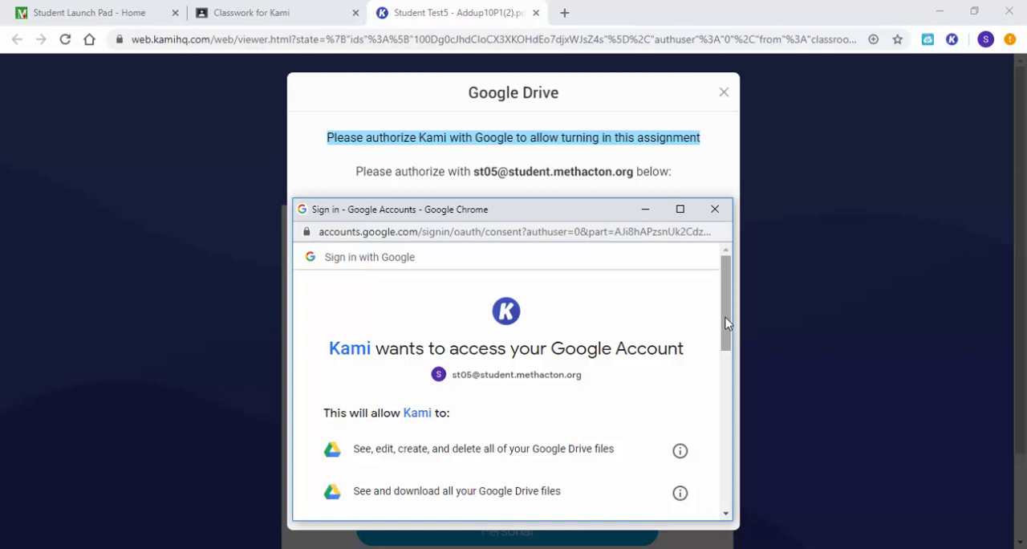
scroll("down", 3)
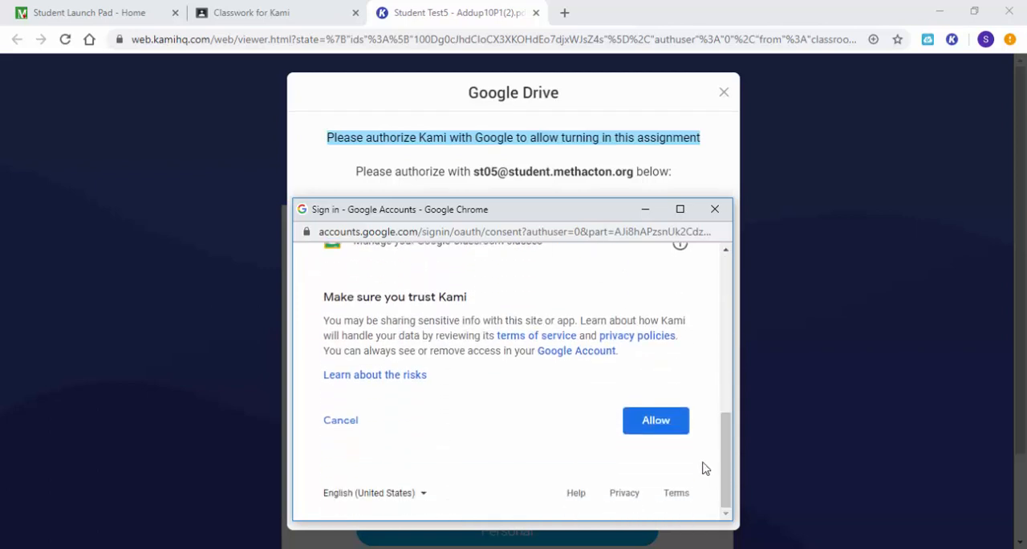
left_click(655, 421)
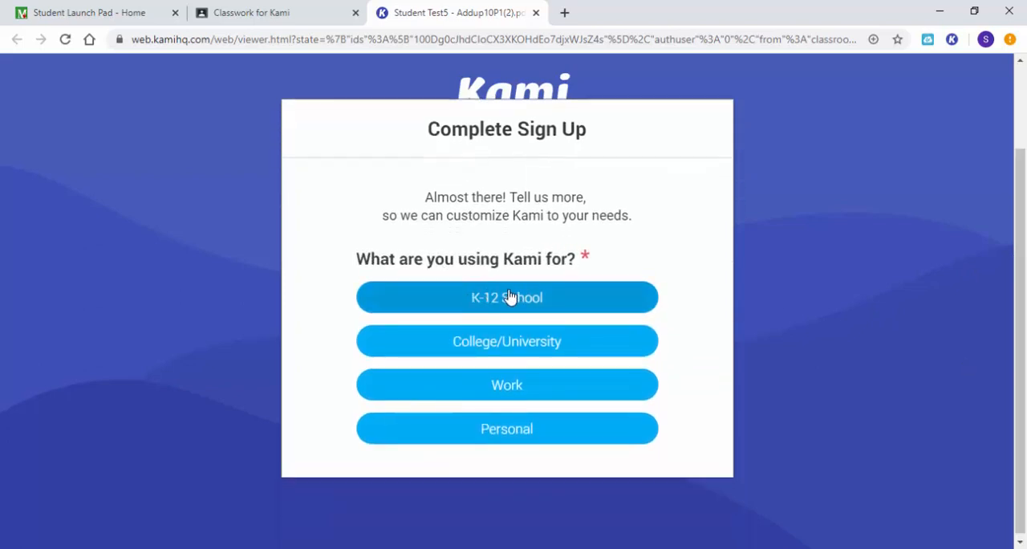
Finish Kami sign-up as a K-12 School student and open the Addends up to 10 worksheet
left_click(507, 297)
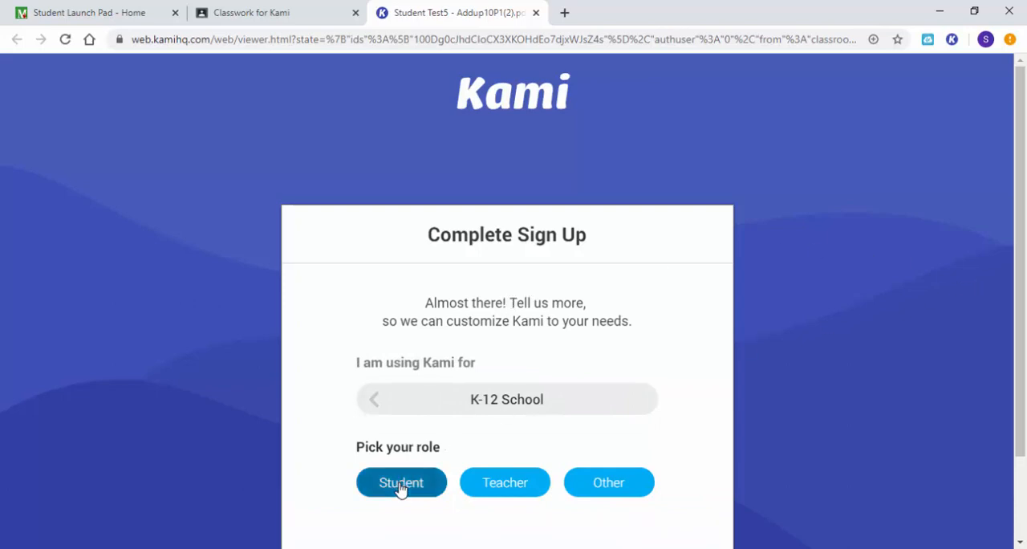
left_click(402, 481)
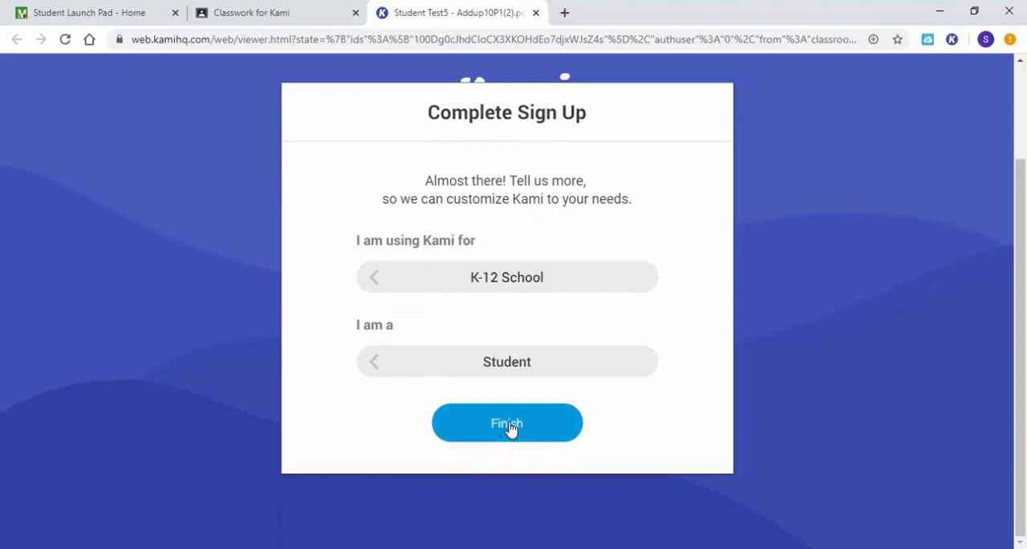
left_click(507, 423)
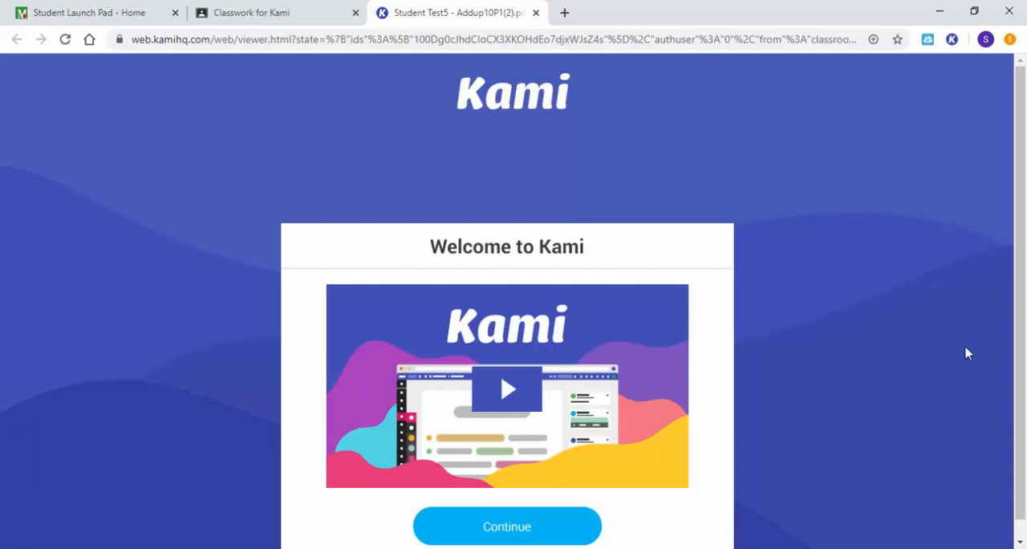
mouse_move(507, 526)
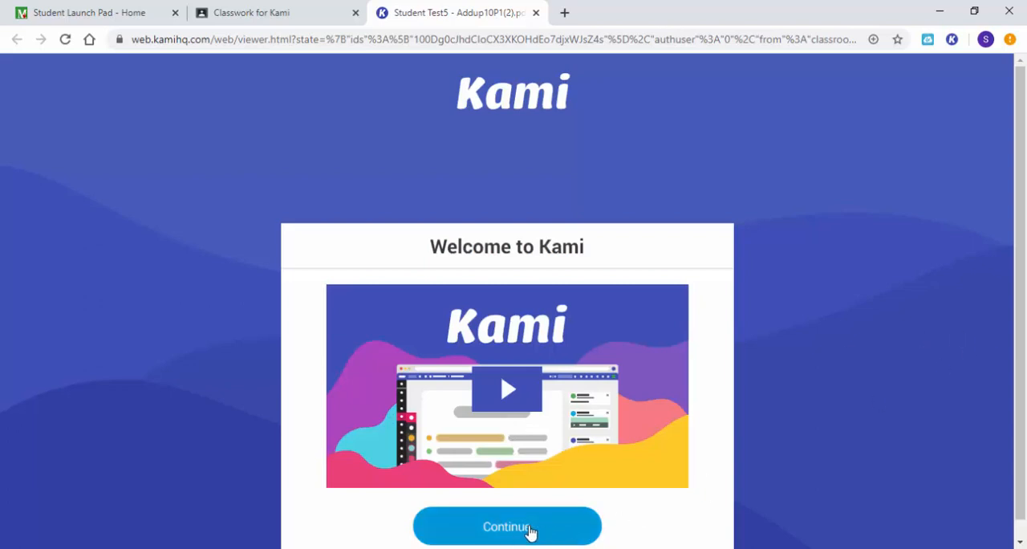
left_click(507, 526)
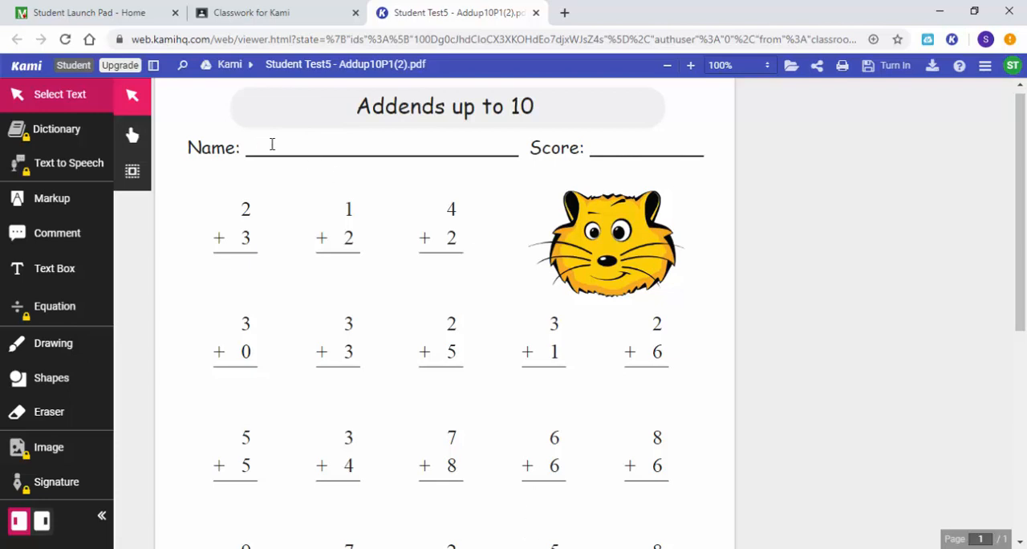
mouse_move(286, 286)
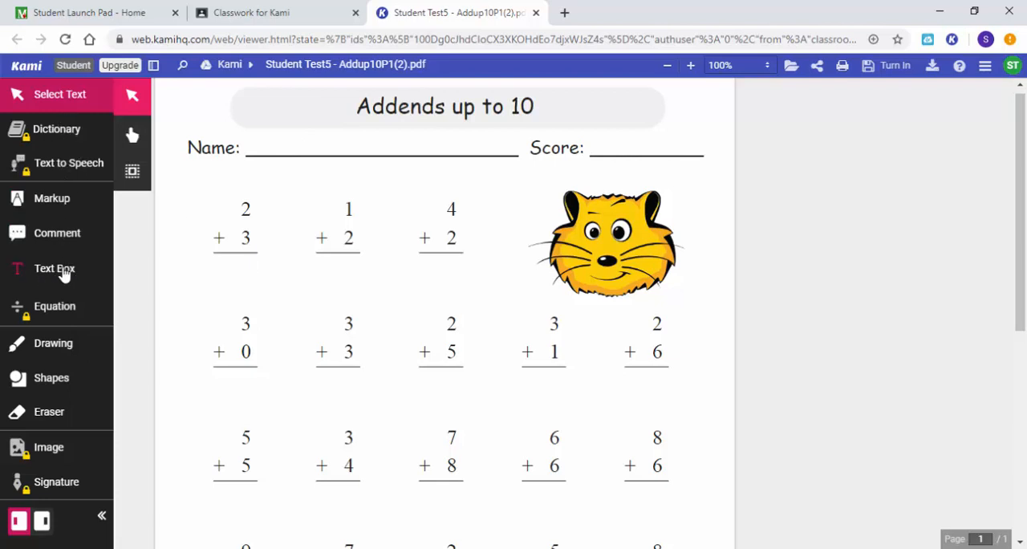
Activate the Text Box tool with size 24px and red text colour
left_click(54, 268)
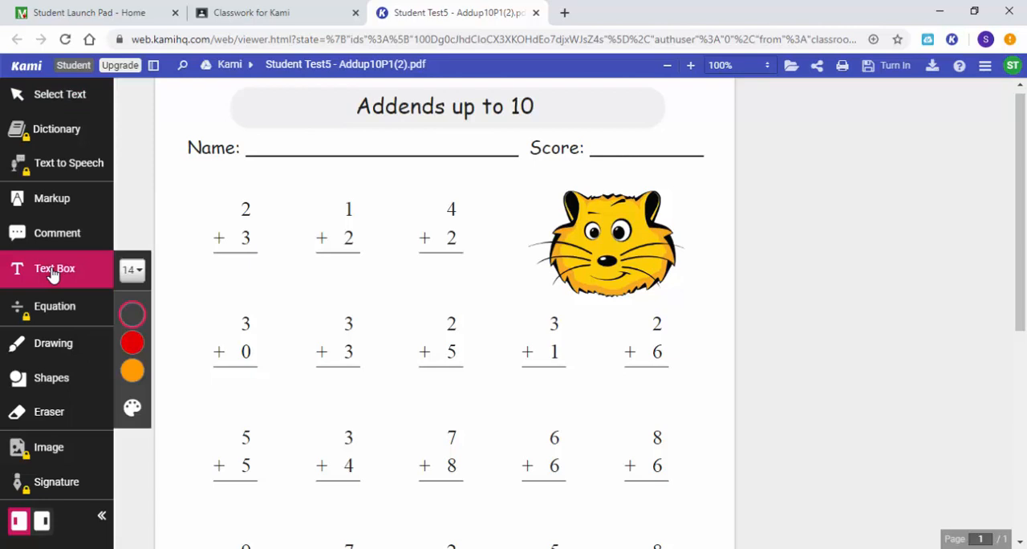
mouse_move(132, 269)
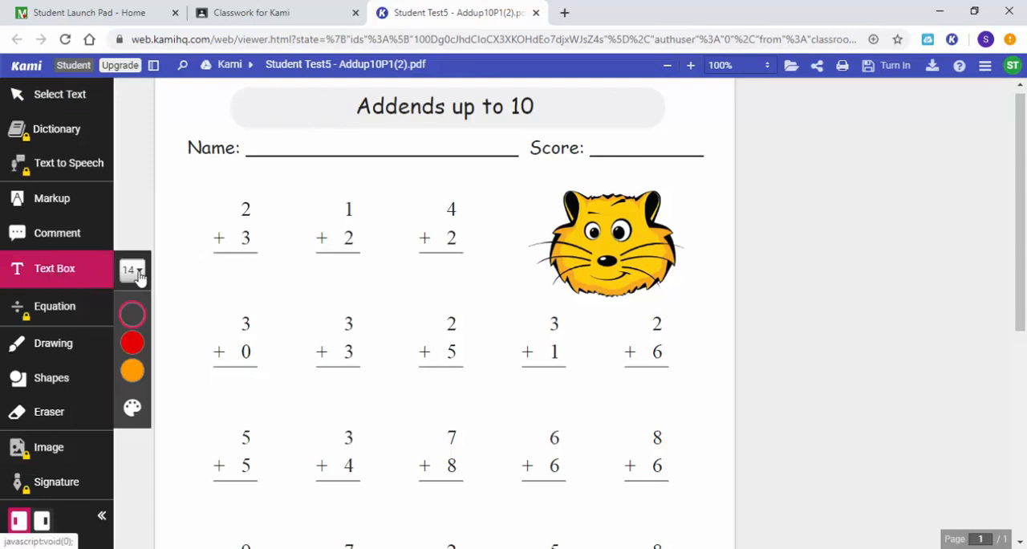
left_click(132, 269)
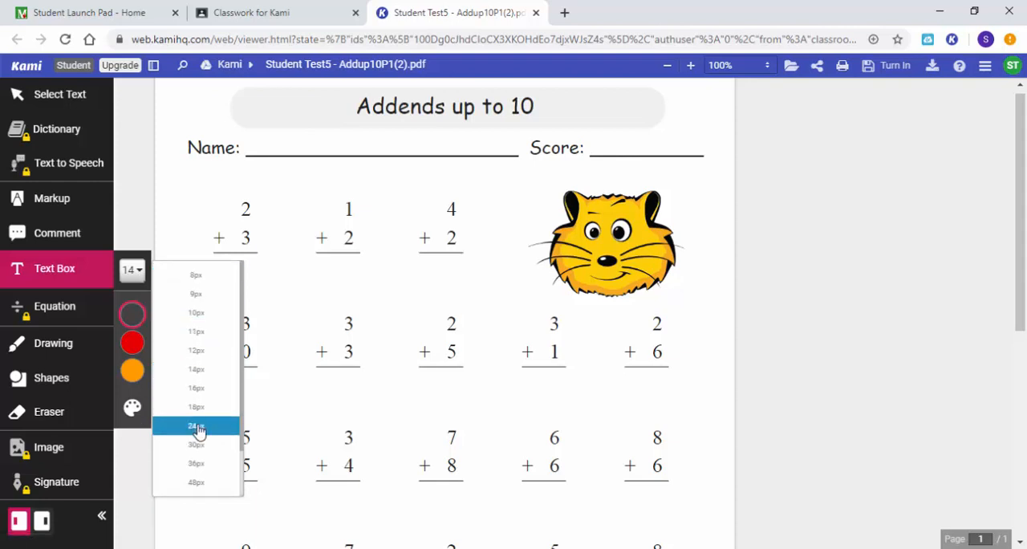
left_click(195, 425)
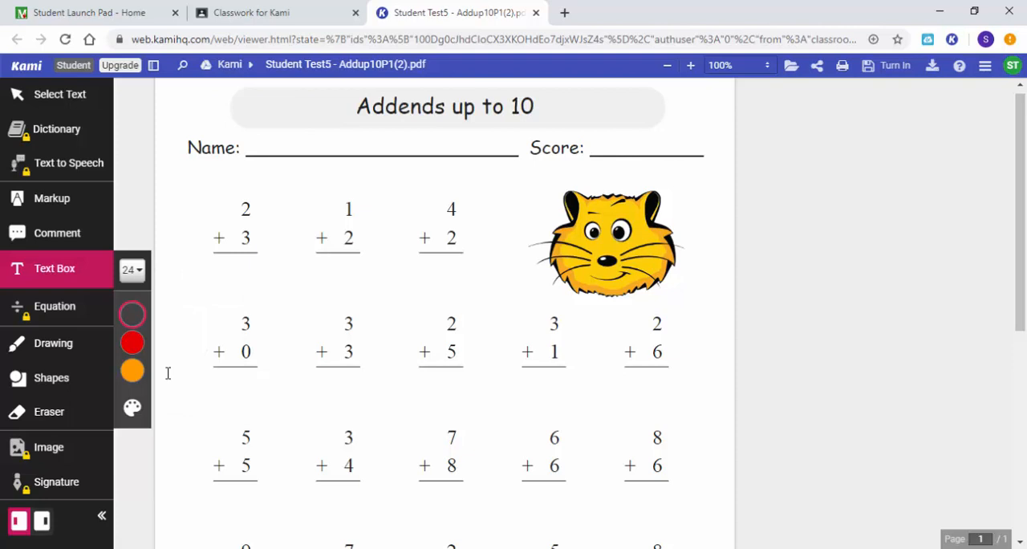
left_click(131, 343)
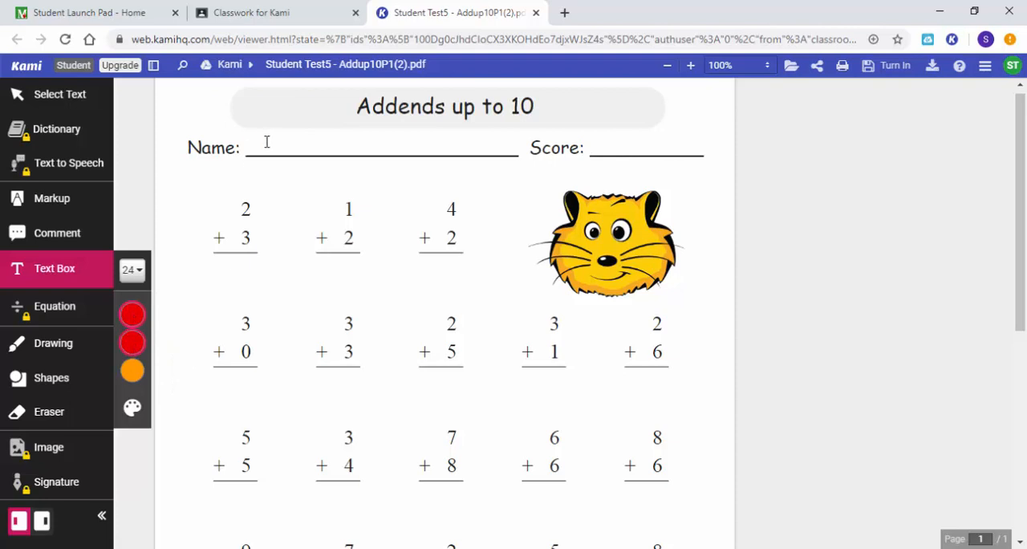
mouse_move(263, 142)
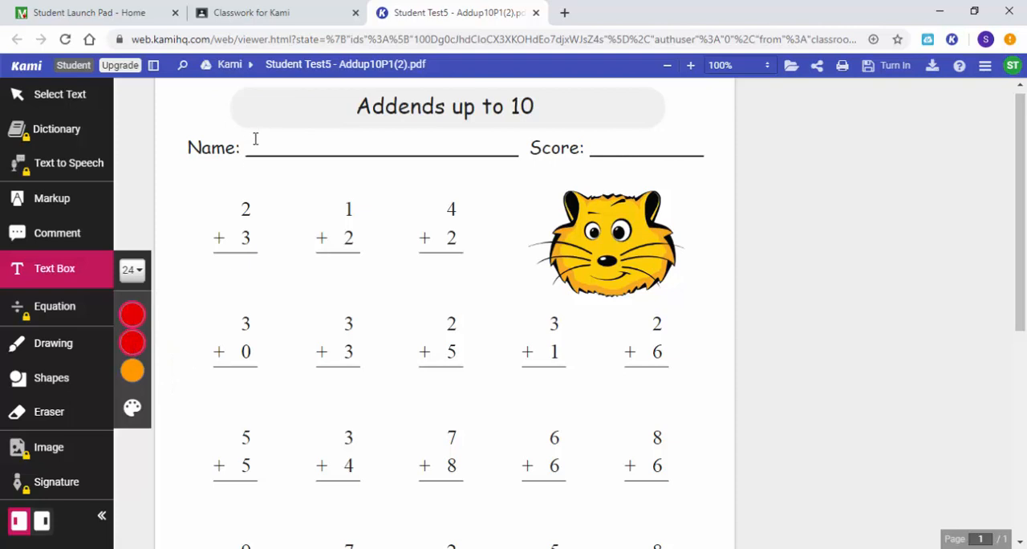
left_click(255, 147)
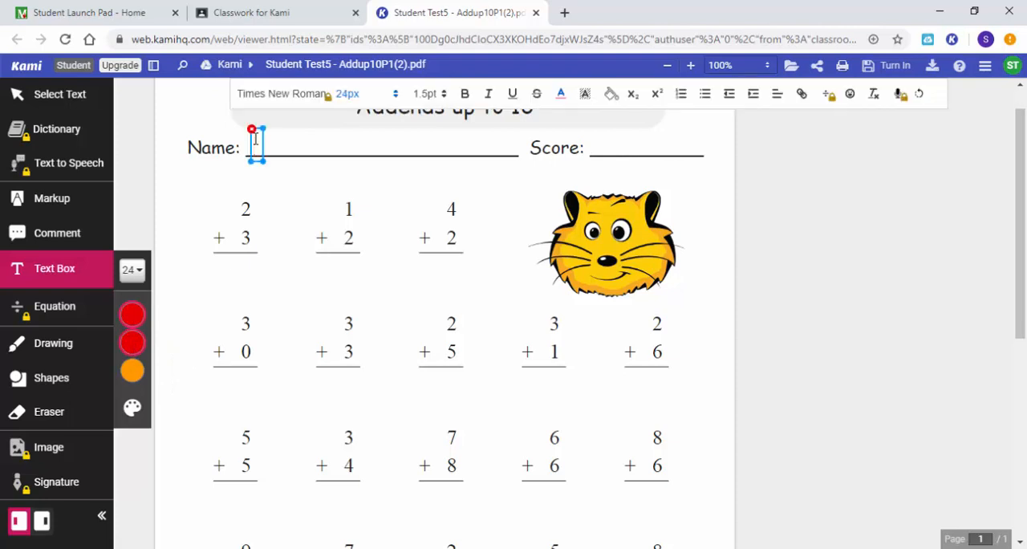
type("Brad")
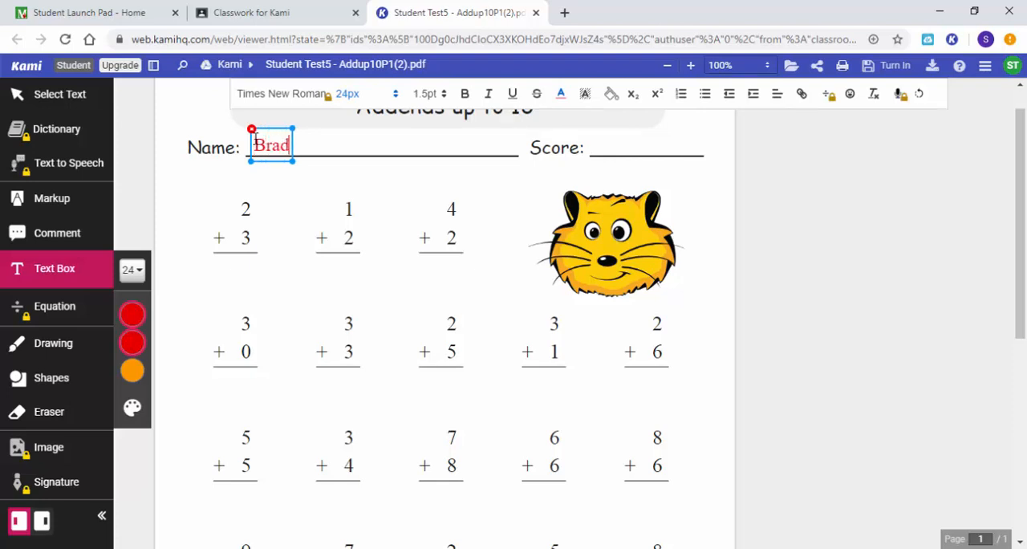
type("Dale")
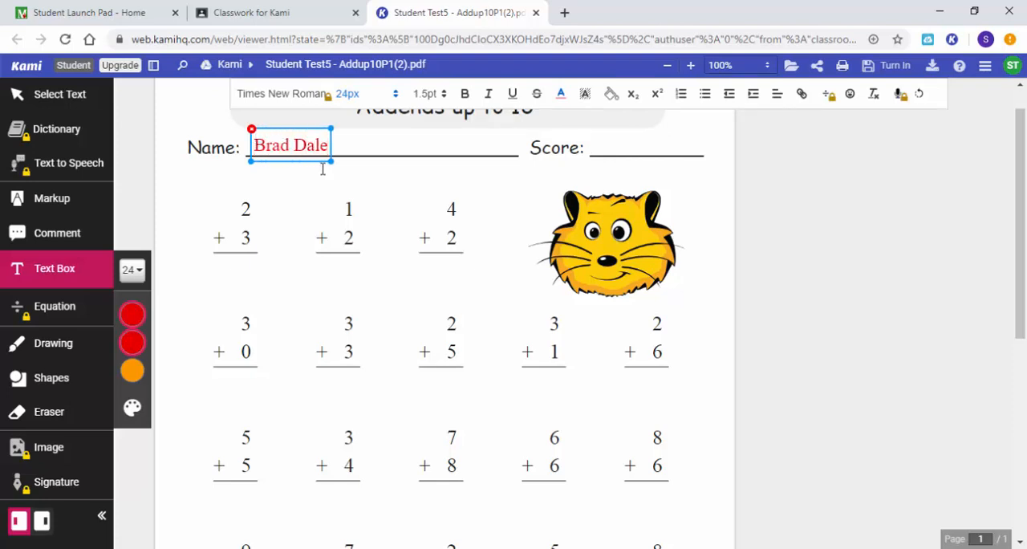
key("Backspace")
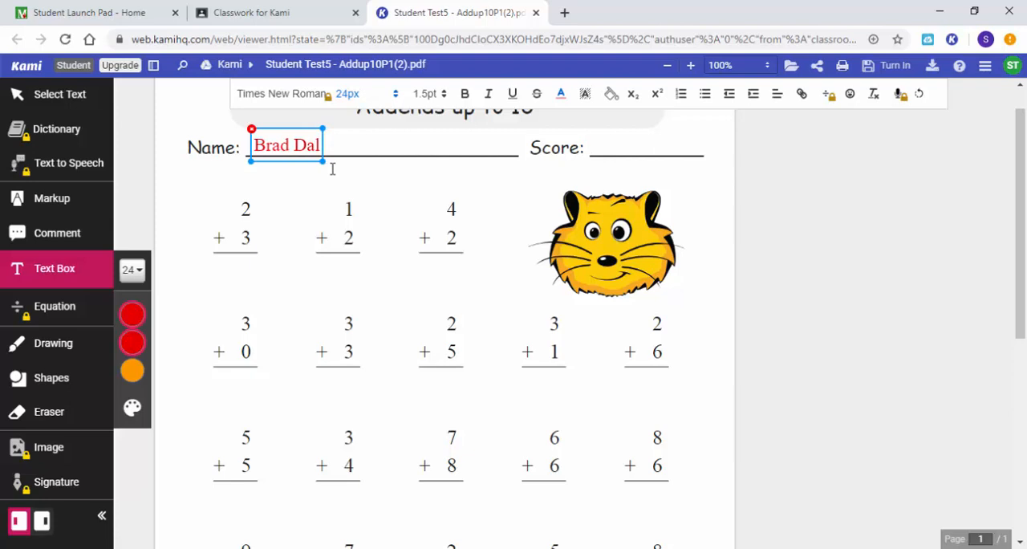
type("e")
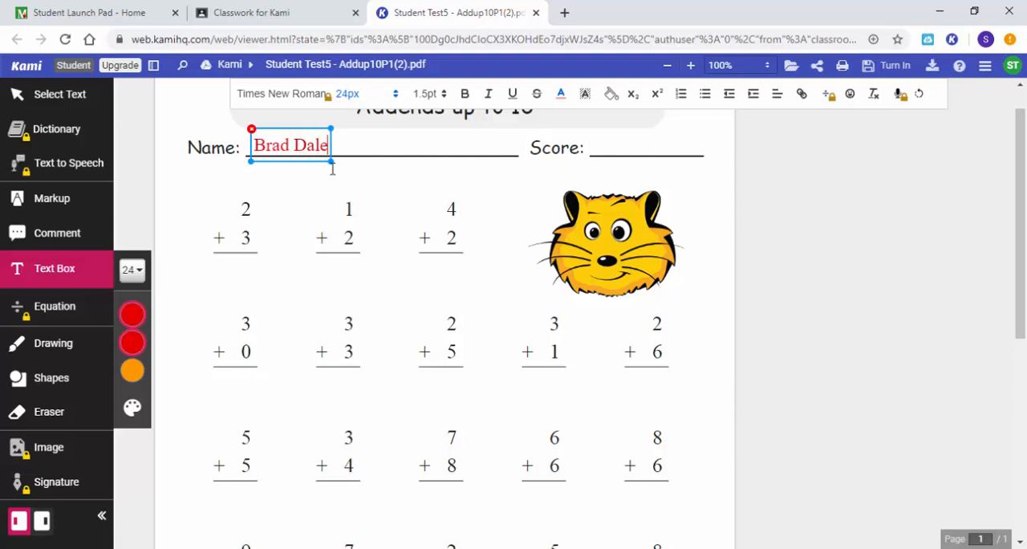
left_click(314, 199)
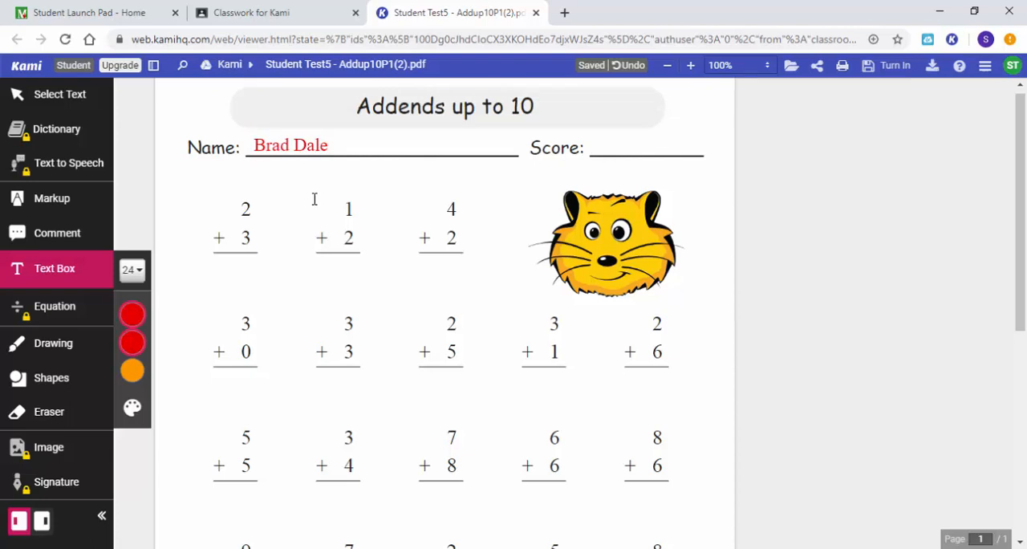
left_click(289, 146)
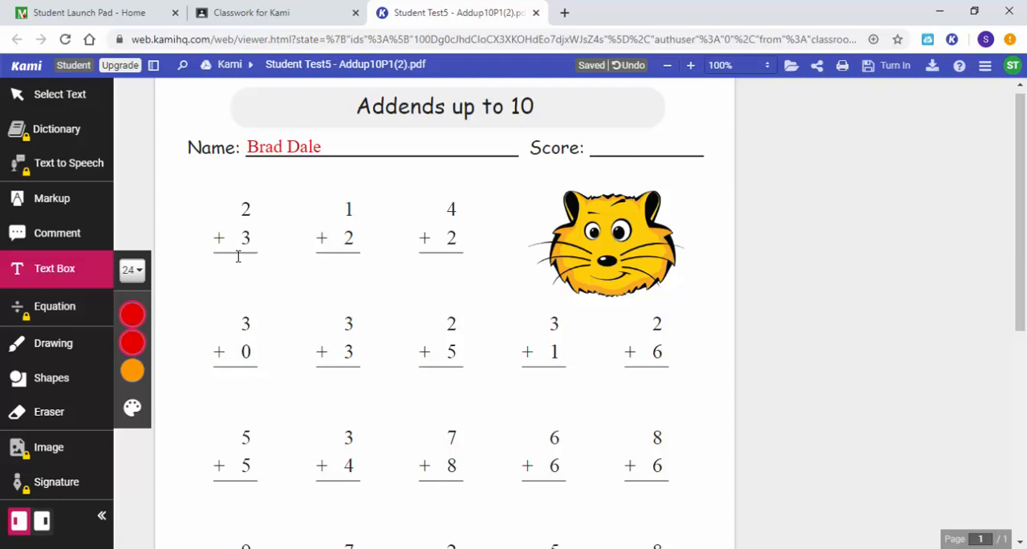
Answer the first sums in red: 5 under 2 + 3 and 7 under 4 + 2
left_click(242, 265)
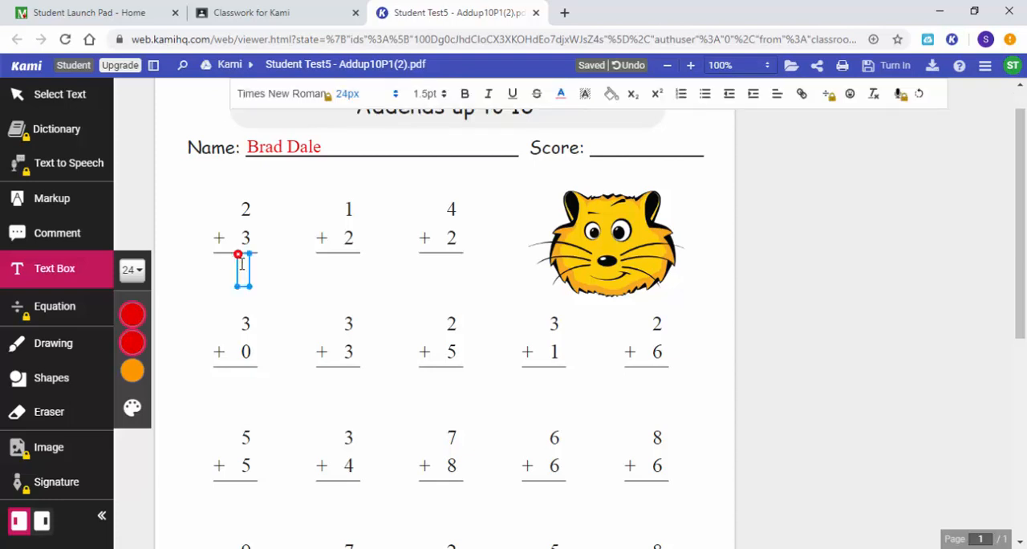
type("5")
type("3")
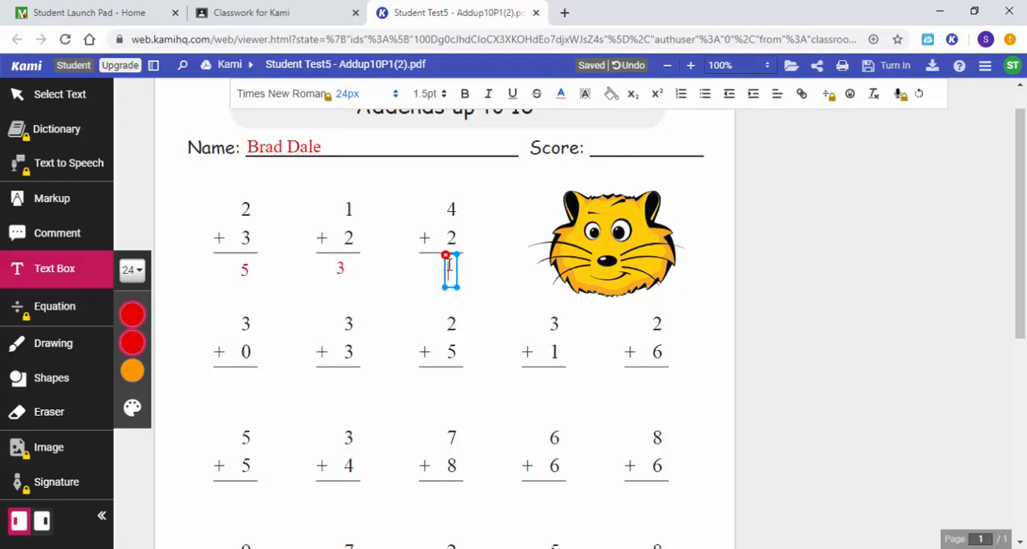
type("7")
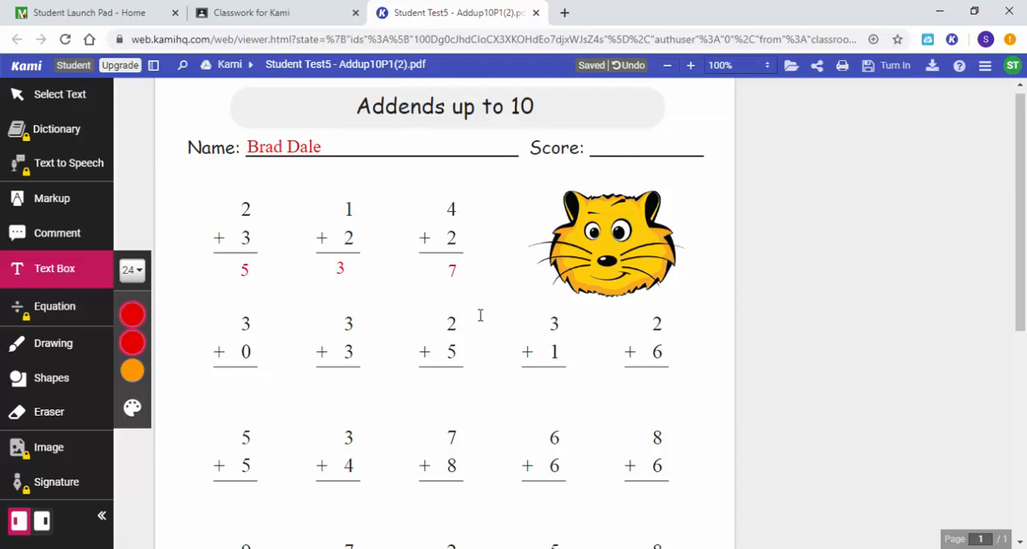
left_click(453, 269)
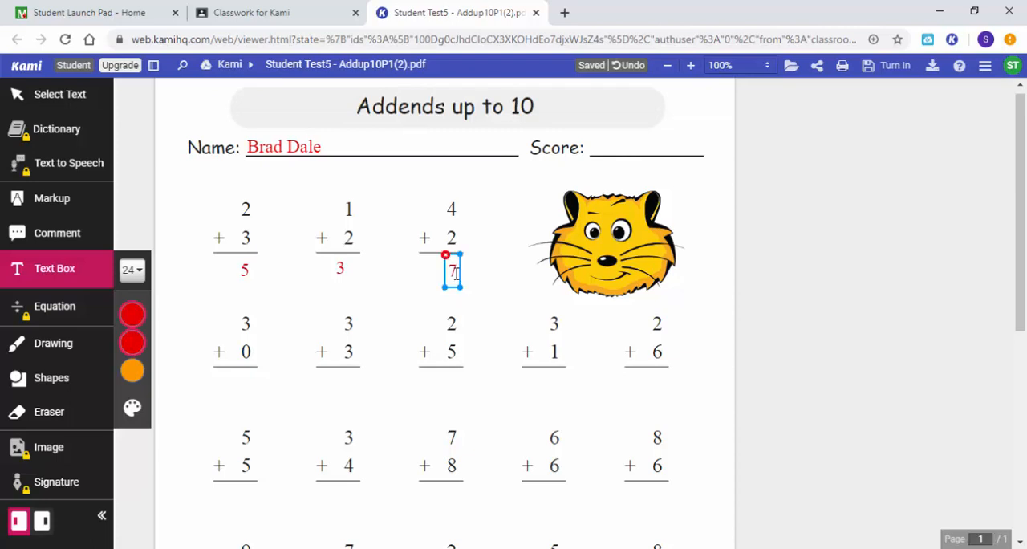
left_click(453, 270)
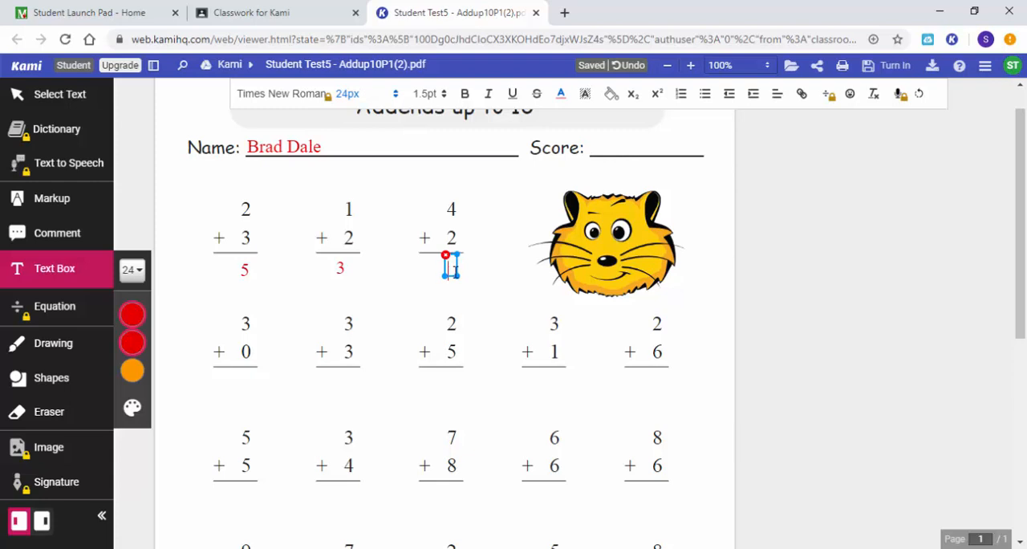
type("7")
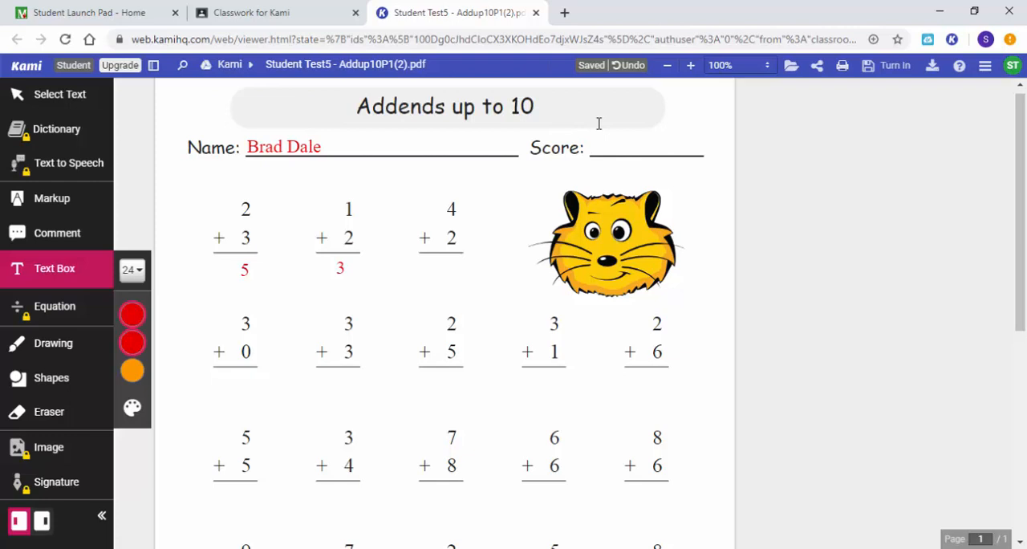
left_click(447, 271)
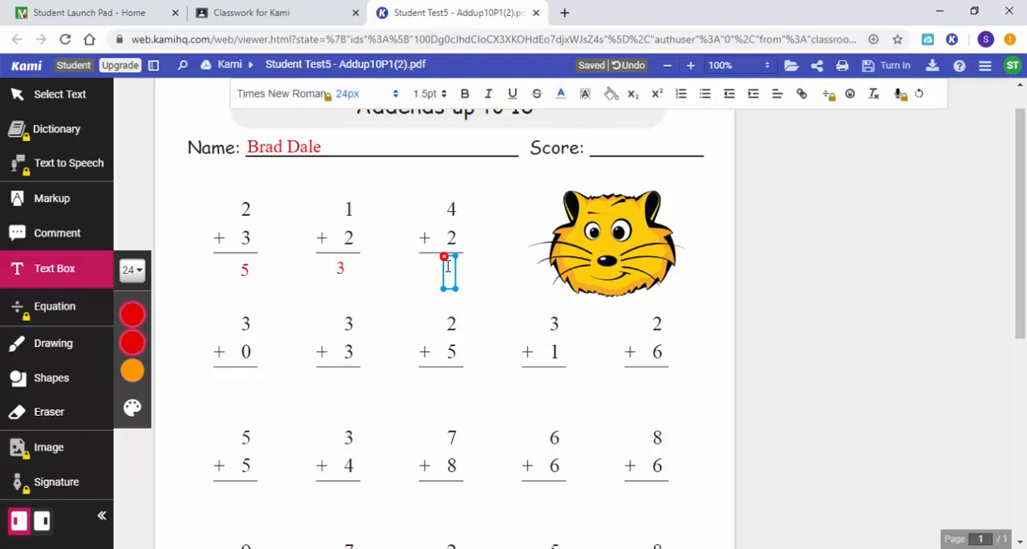
type("7")
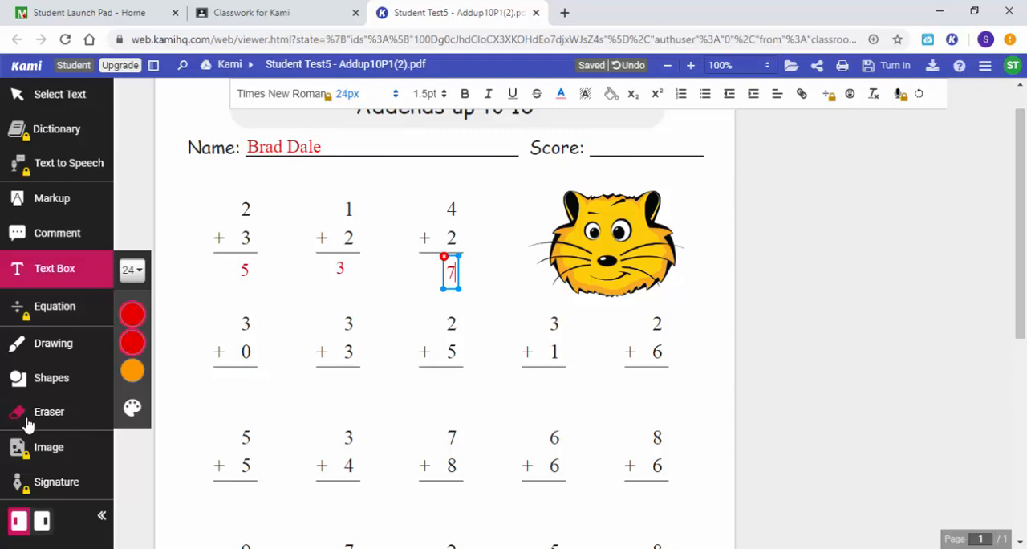
Erase the wrong red 7 under 4 + 2 and return to the Text Box tool
left_click(48, 411)
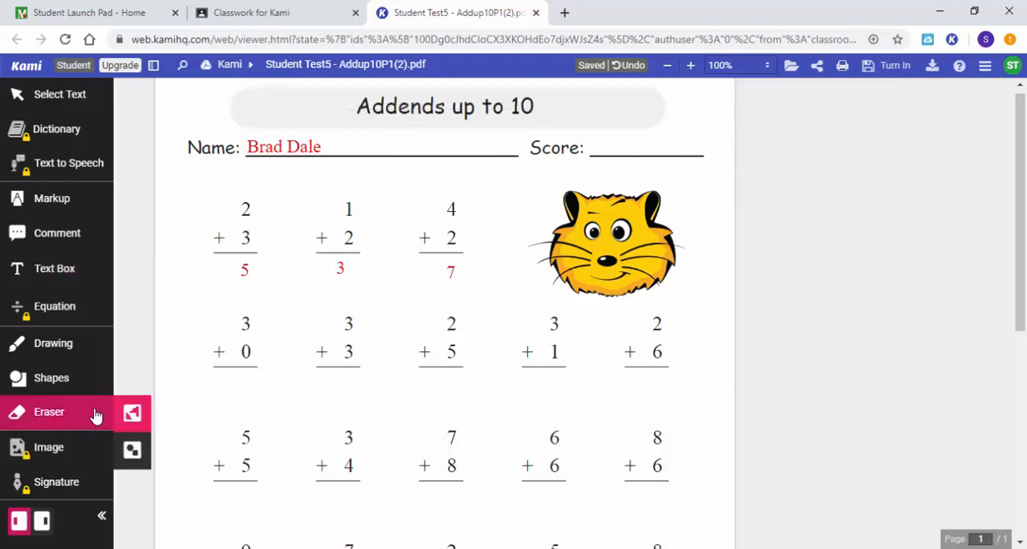
mouse_move(132, 414)
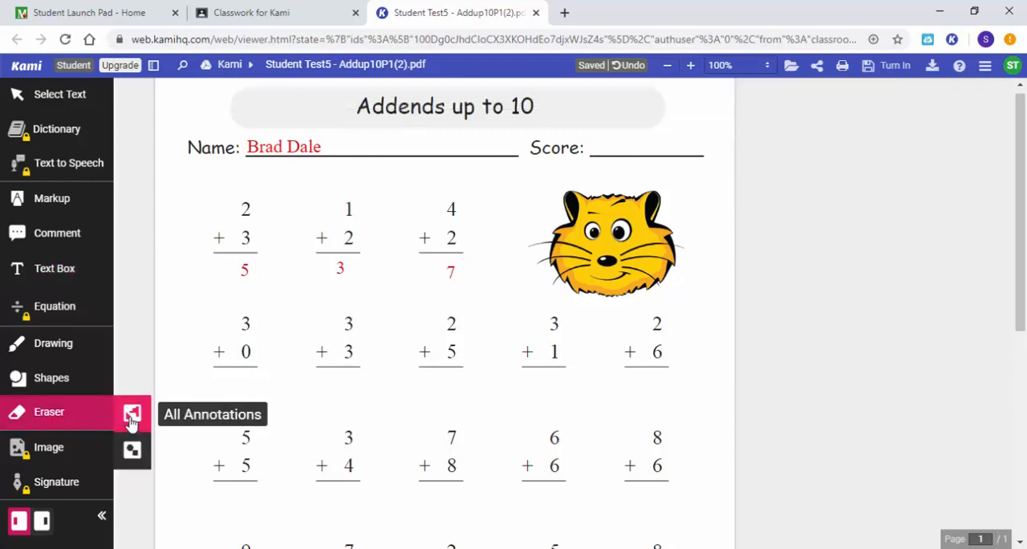
mouse_move(452, 279)
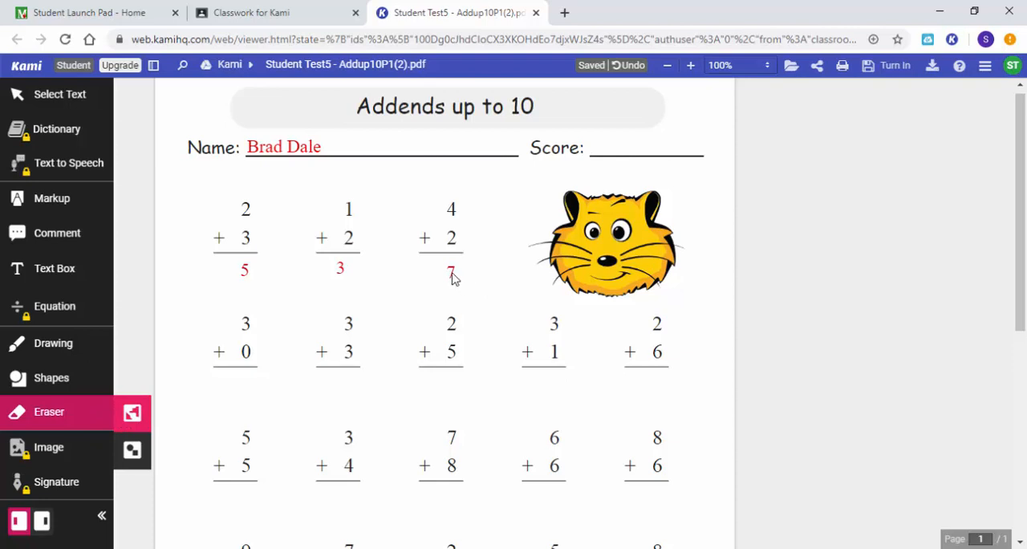
left_click(450, 272)
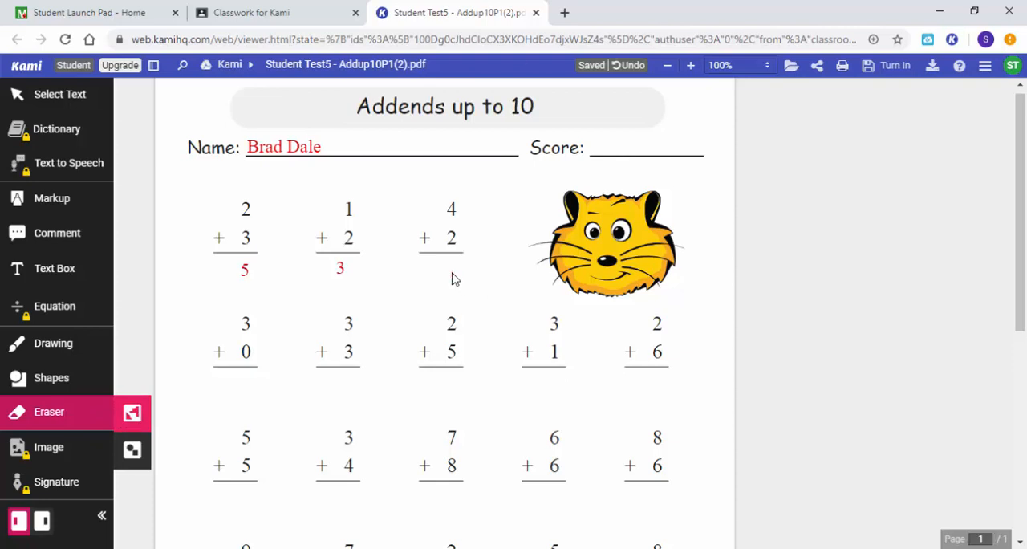
mouse_move(138, 249)
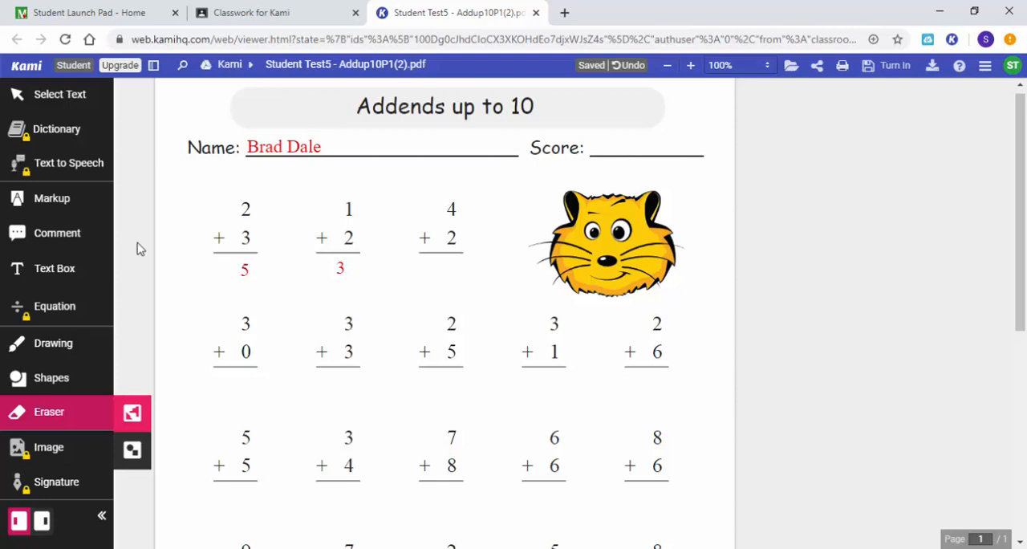
left_click(54, 268)
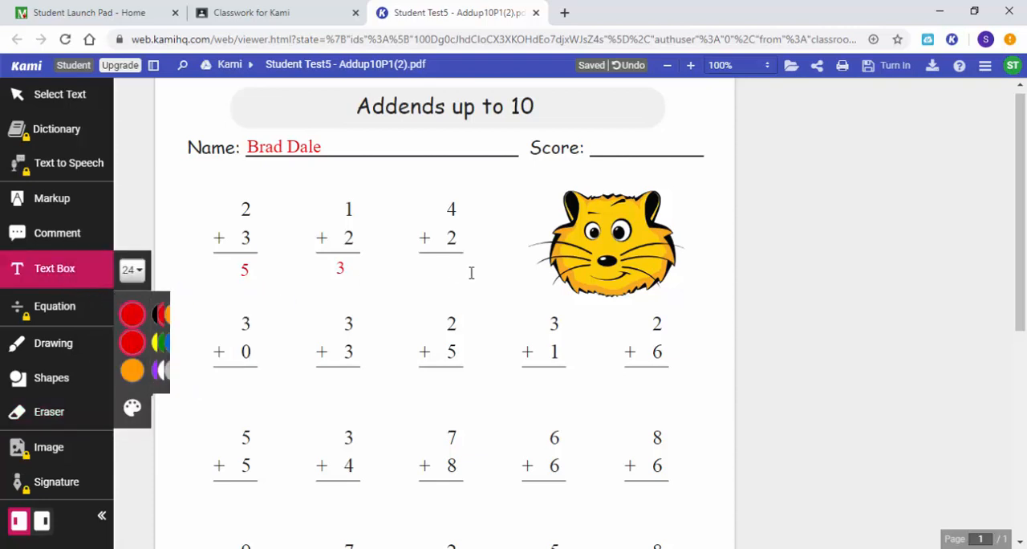
Write the correct red answer 6 below the 4 + 2 problem
left_click(449, 272)
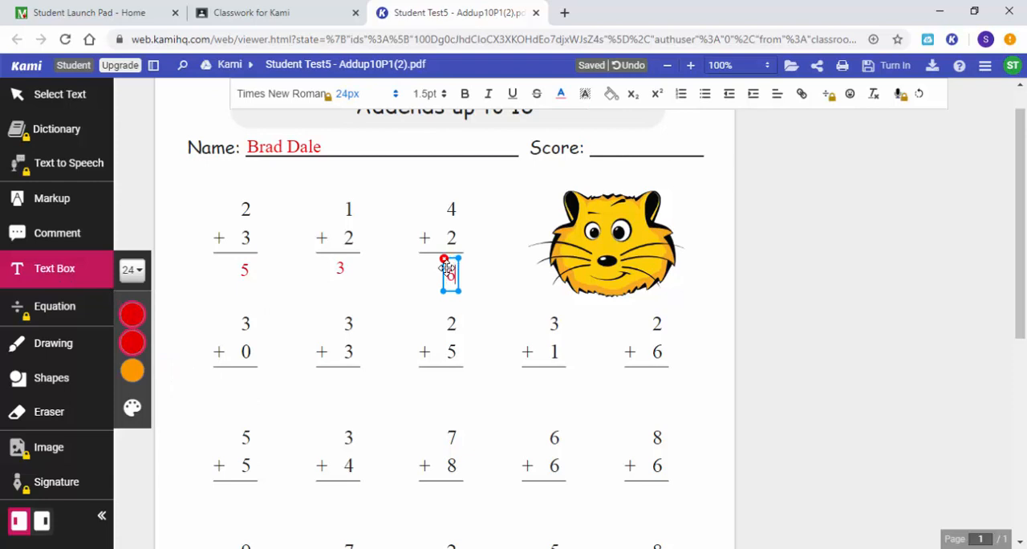
type("6")
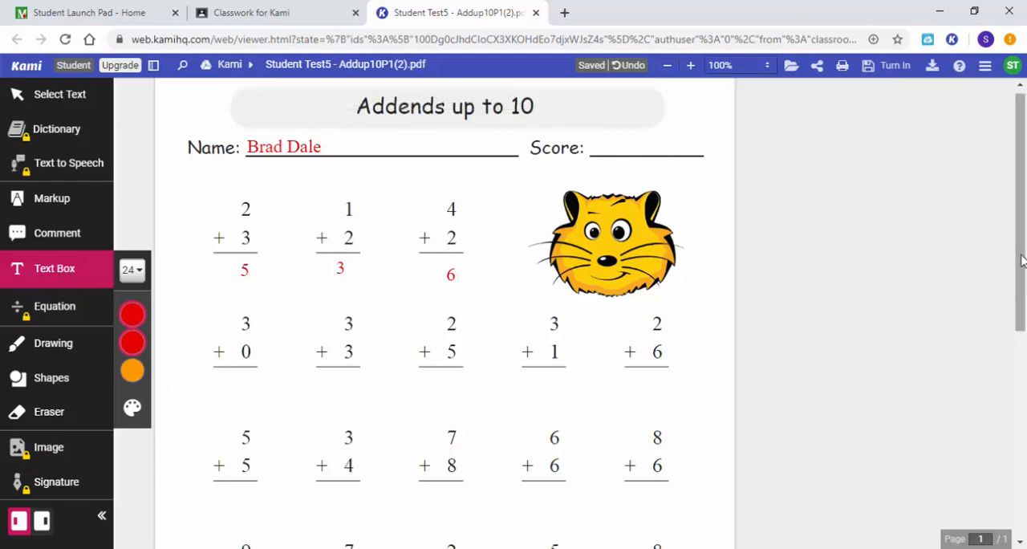
scroll("down", 3)
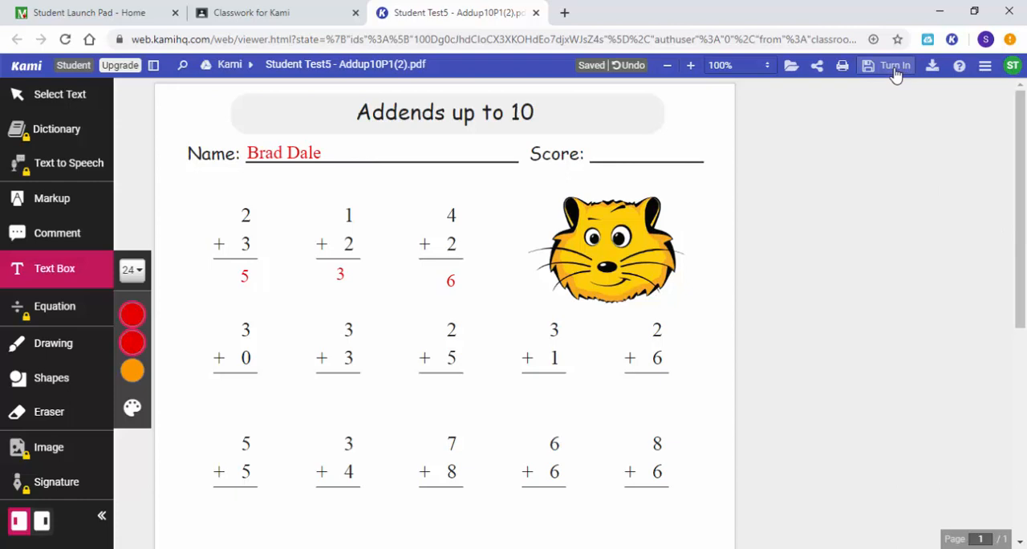
Turn in the finished Addition Worksheet through Kami's Turn In panel
left_click(894, 64)
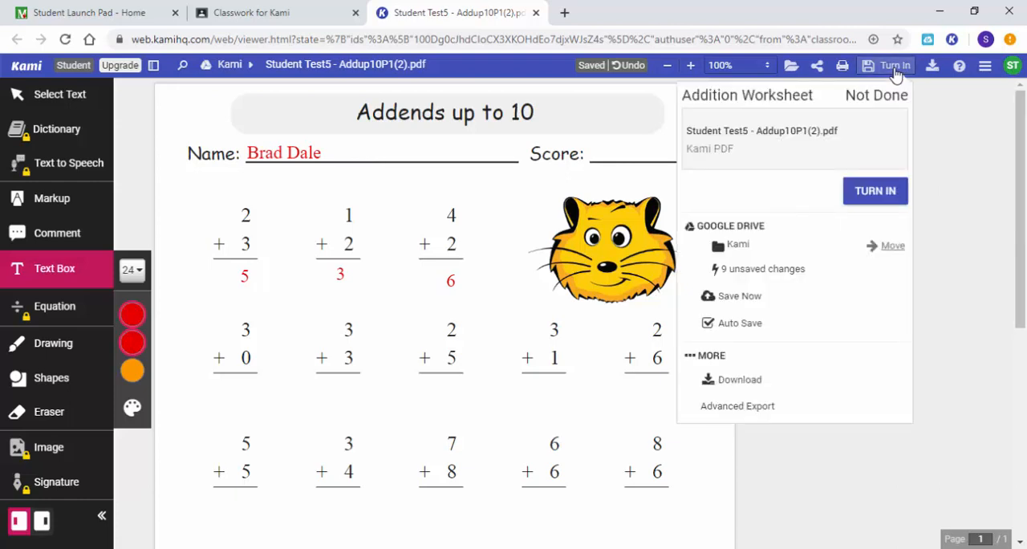
mouse_move(897, 110)
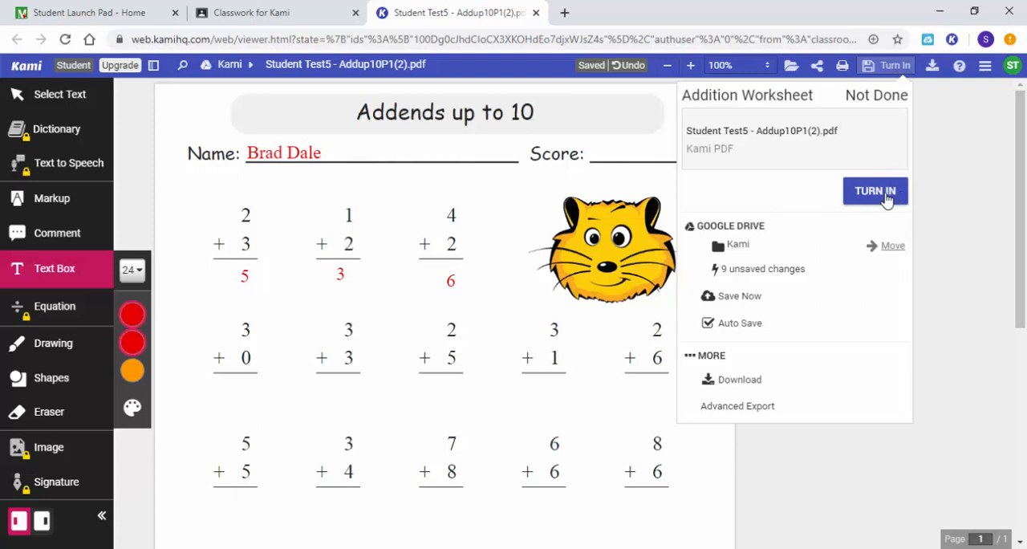
left_click(874, 191)
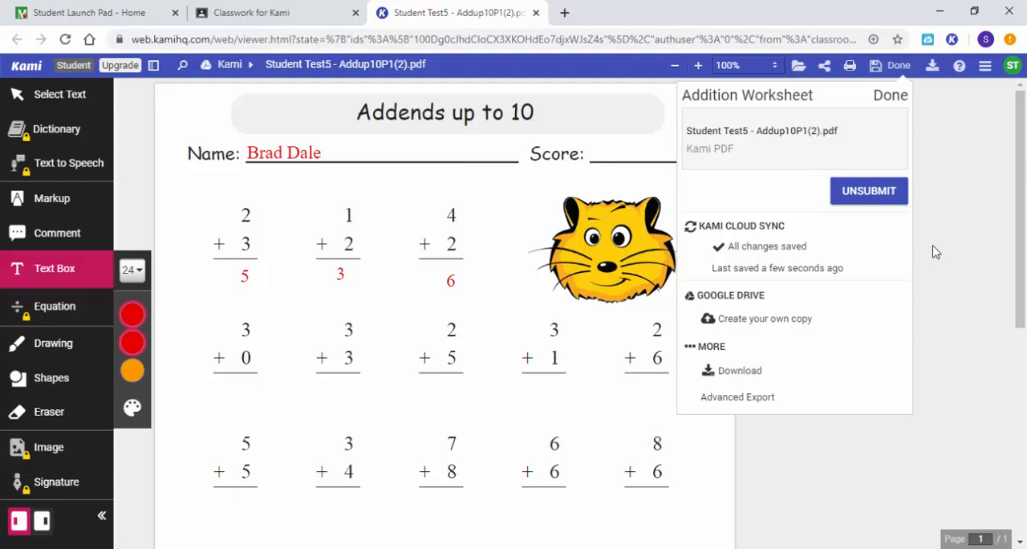
mouse_move(921, 191)
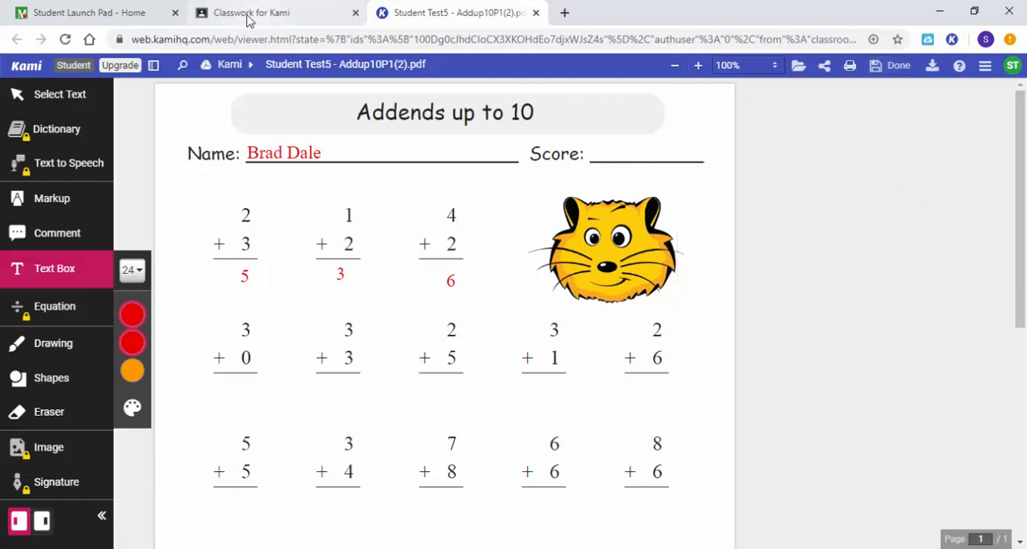
Return to Google Classroom, close the worksheet preview, and show the class Stream page
left_click(252, 13)
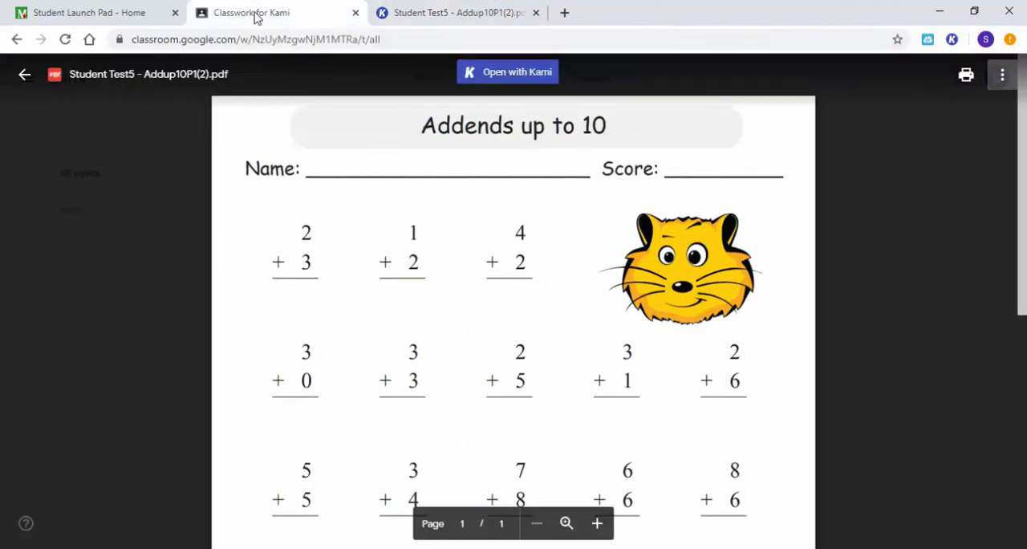
mouse_move(24, 74)
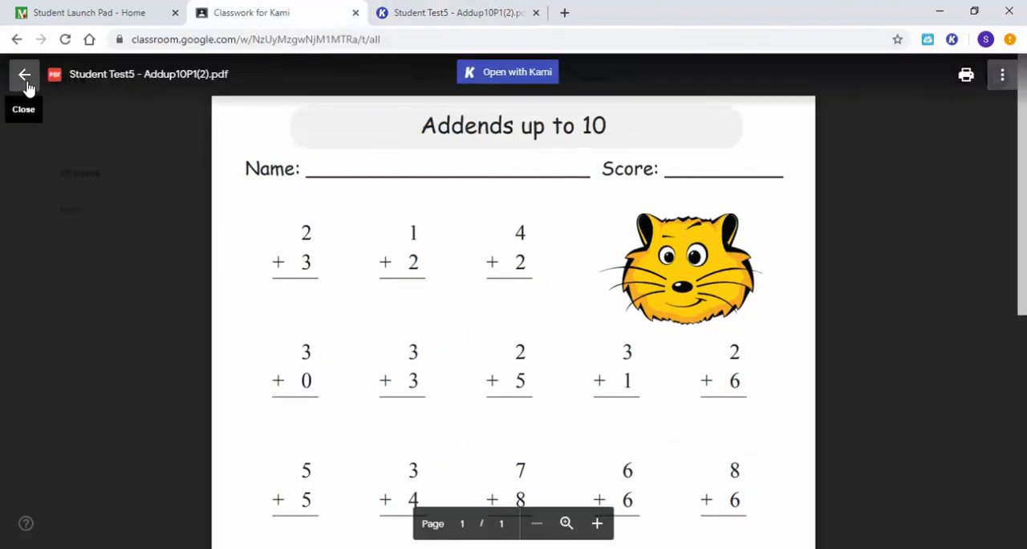
left_click(25, 73)
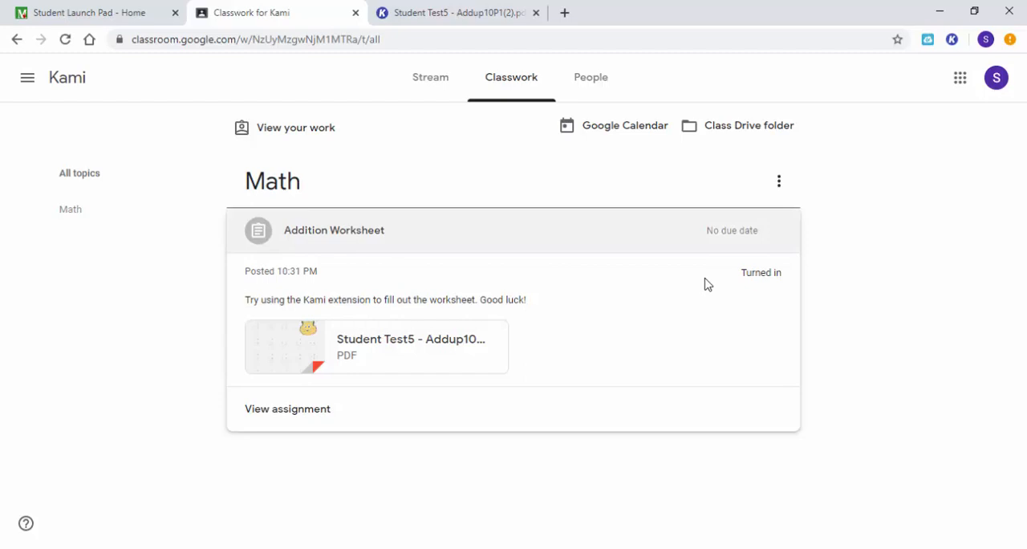
mouse_move(864, 278)
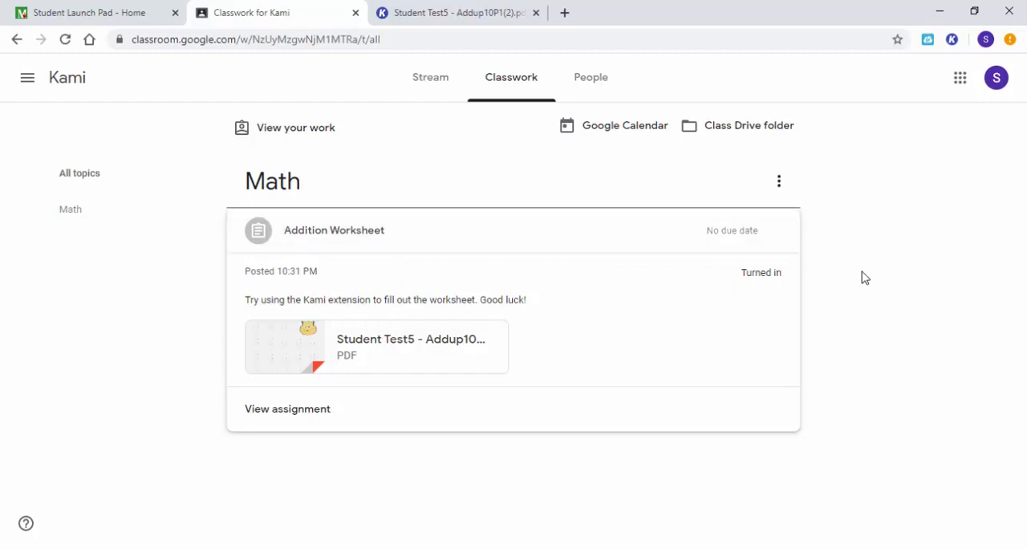
mouse_move(430, 77)
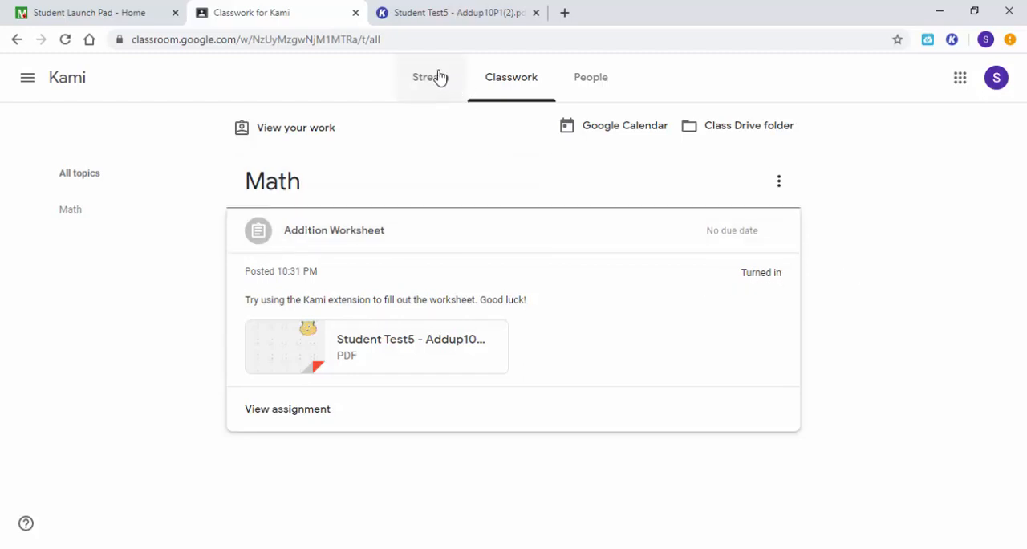
left_click(430, 77)
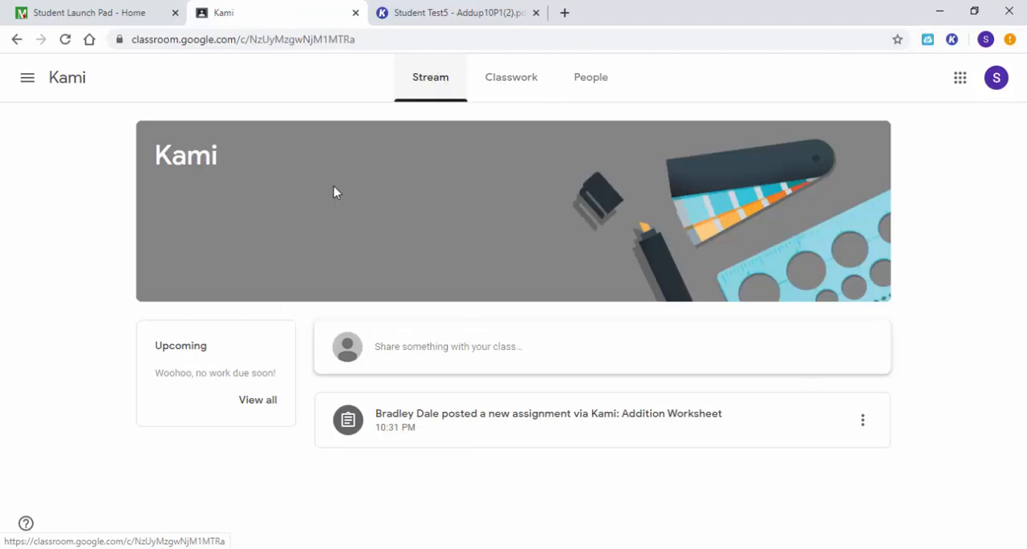
mouse_move(209, 424)
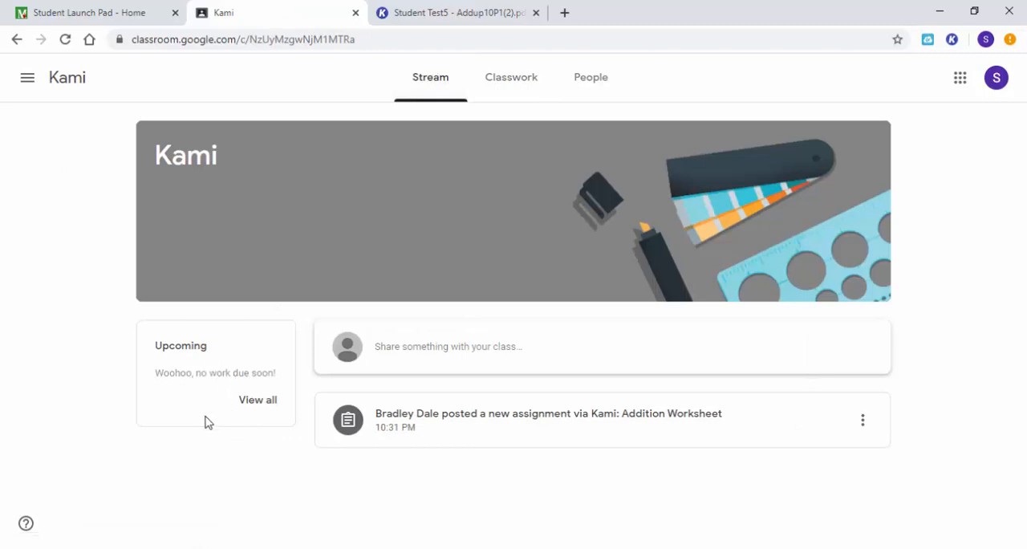
mouse_move(511, 127)
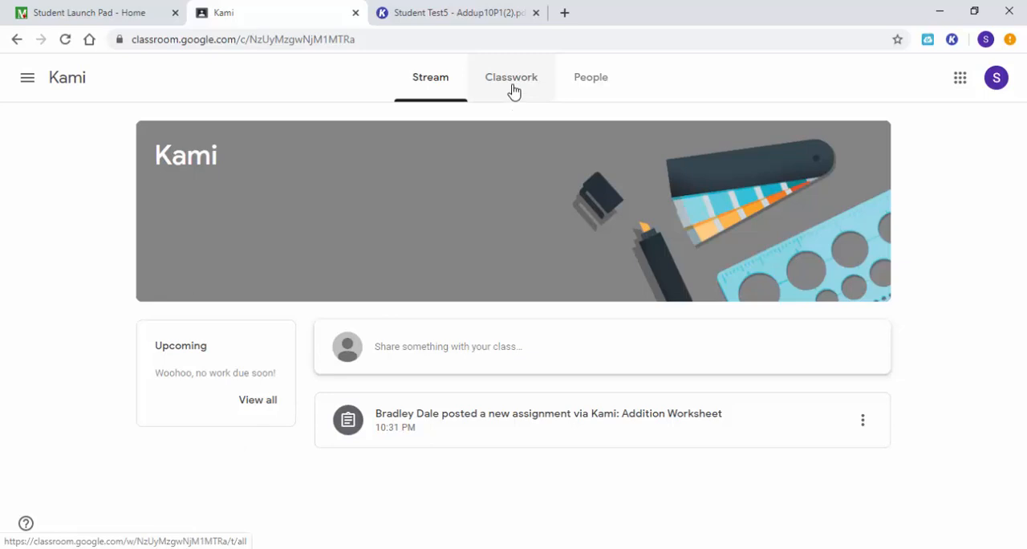
From Classwork, view your work and show the Addition Worksheet details marked Turned in
left_click(510, 77)
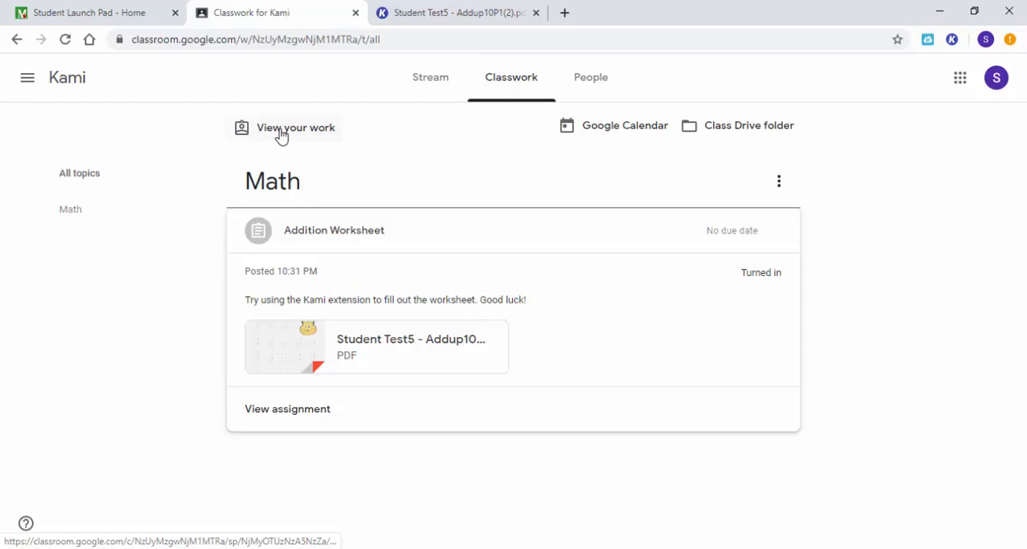
left_click(295, 129)
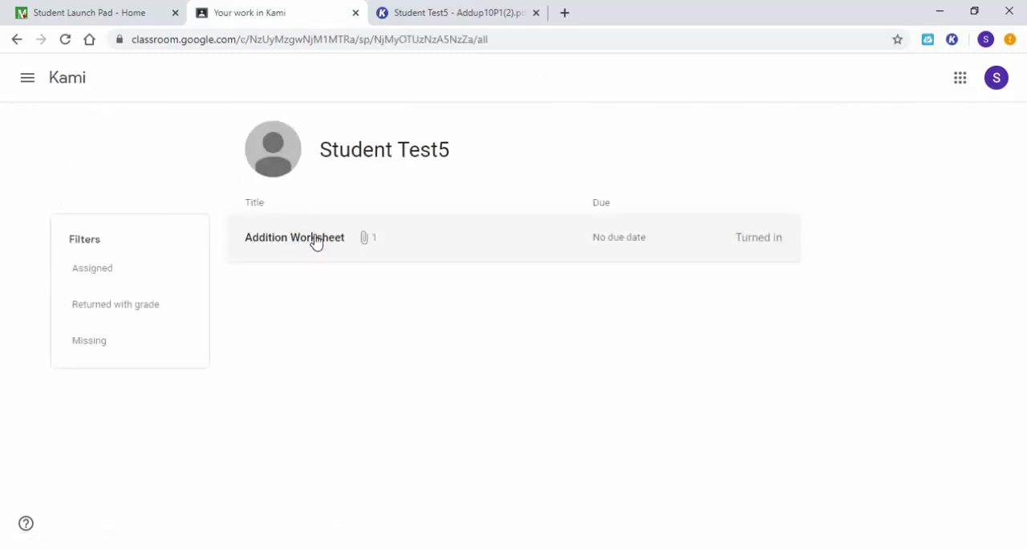
left_click(296, 237)
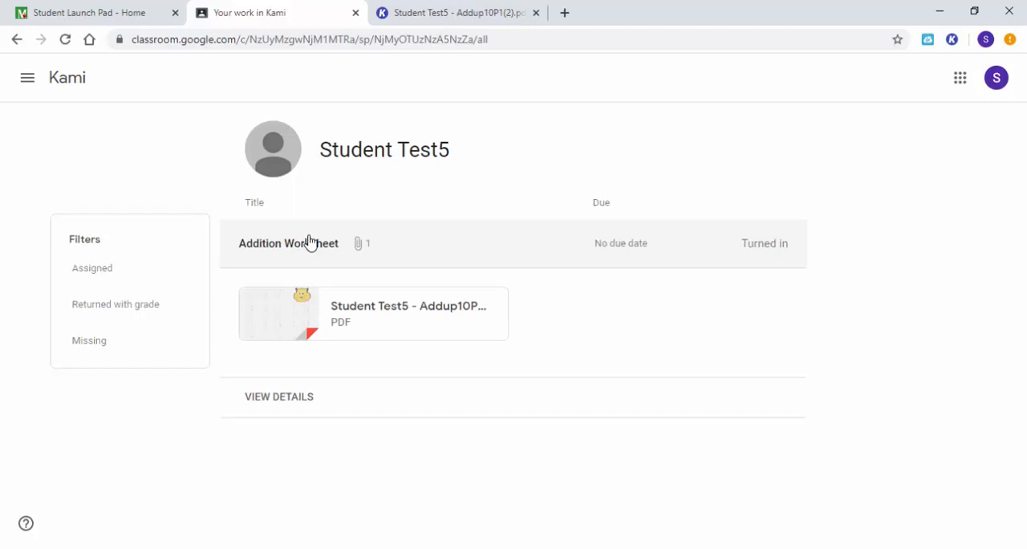
mouse_move(295, 397)
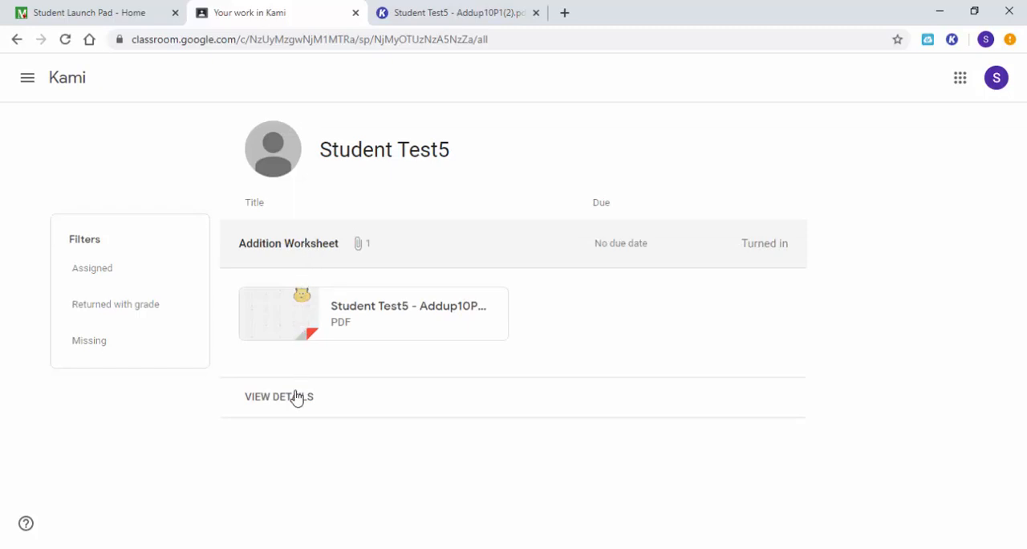
left_click(279, 396)
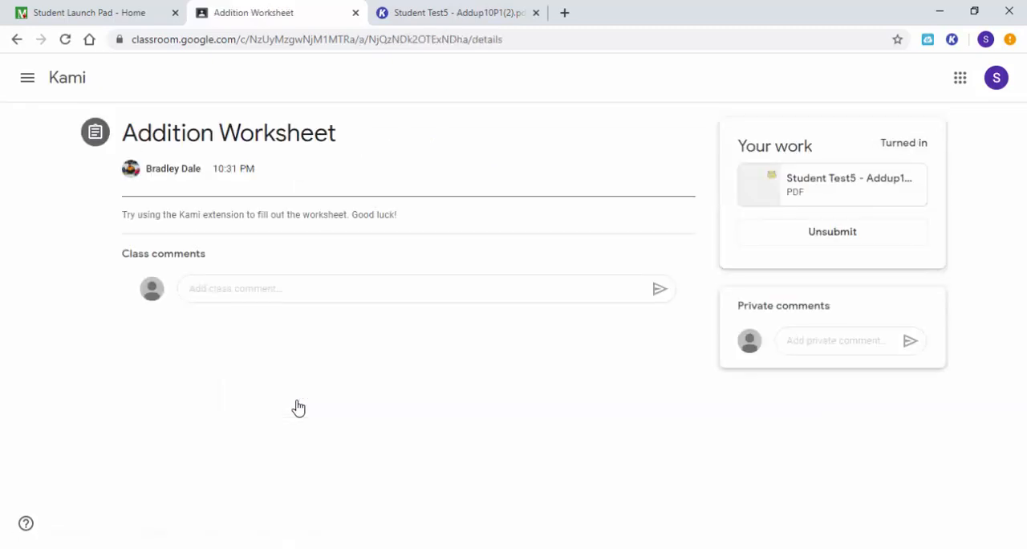
left_click(329, 288)
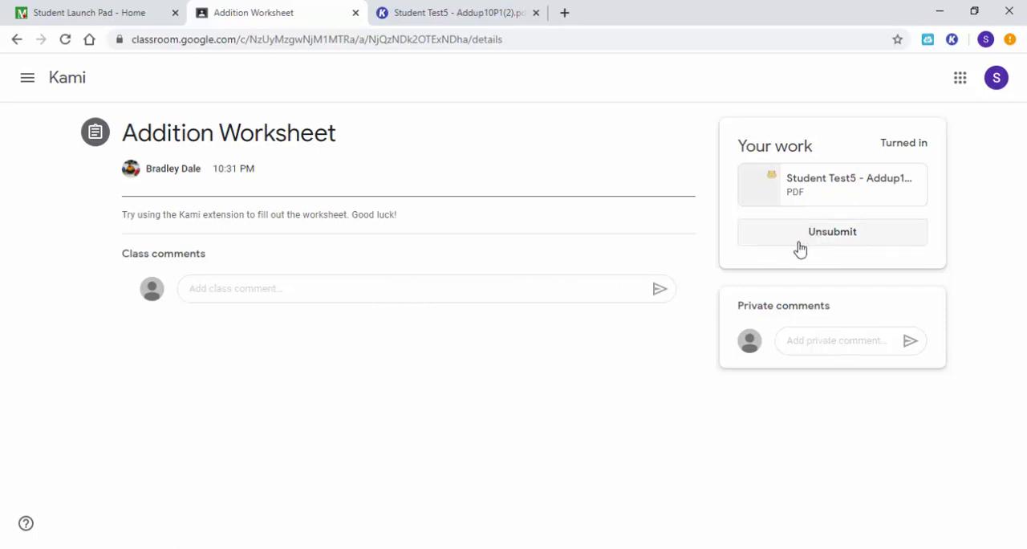
mouse_move(796, 252)
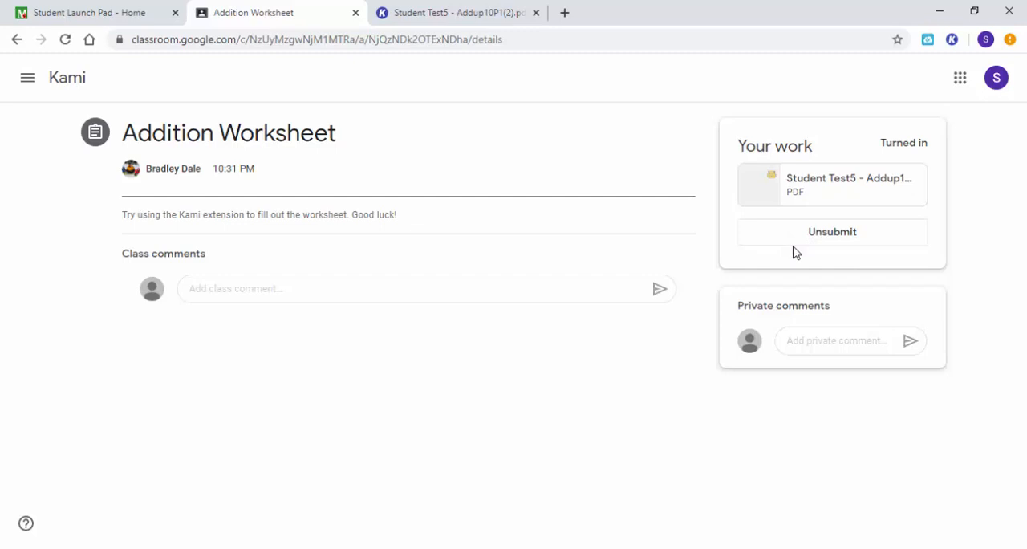
mouse_move(417, 183)
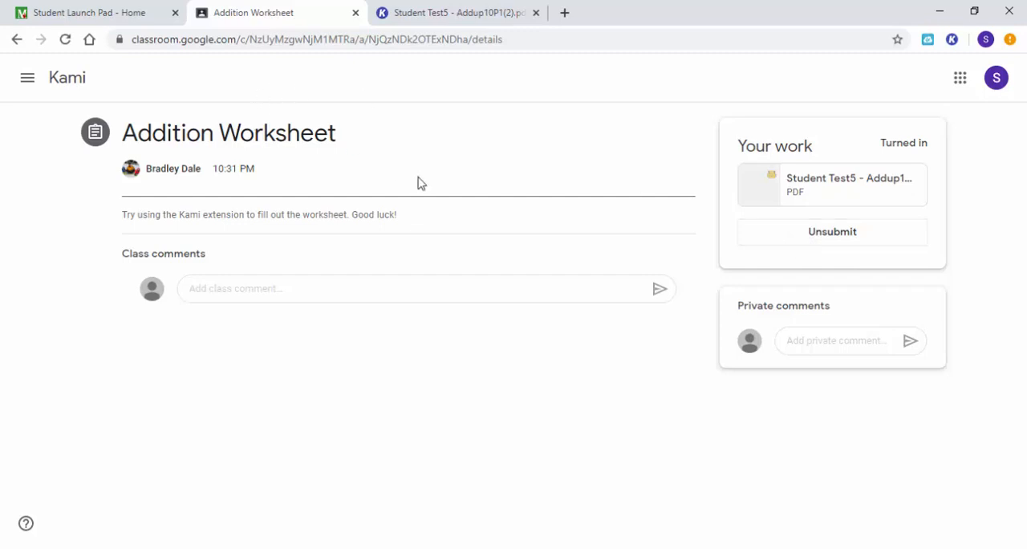